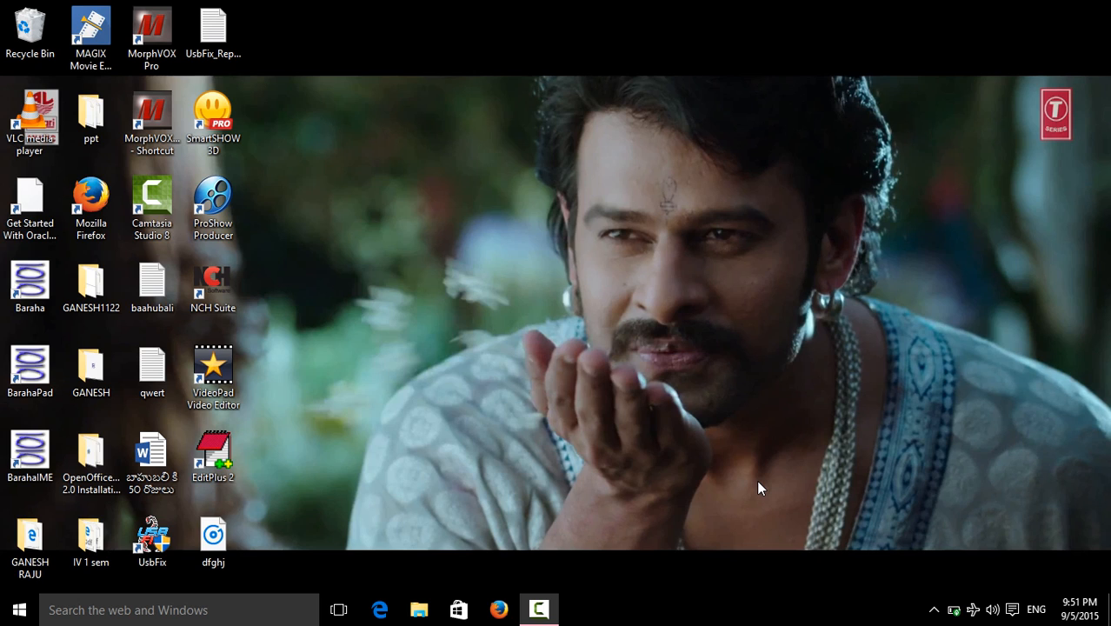
mouse_move(685, 438)
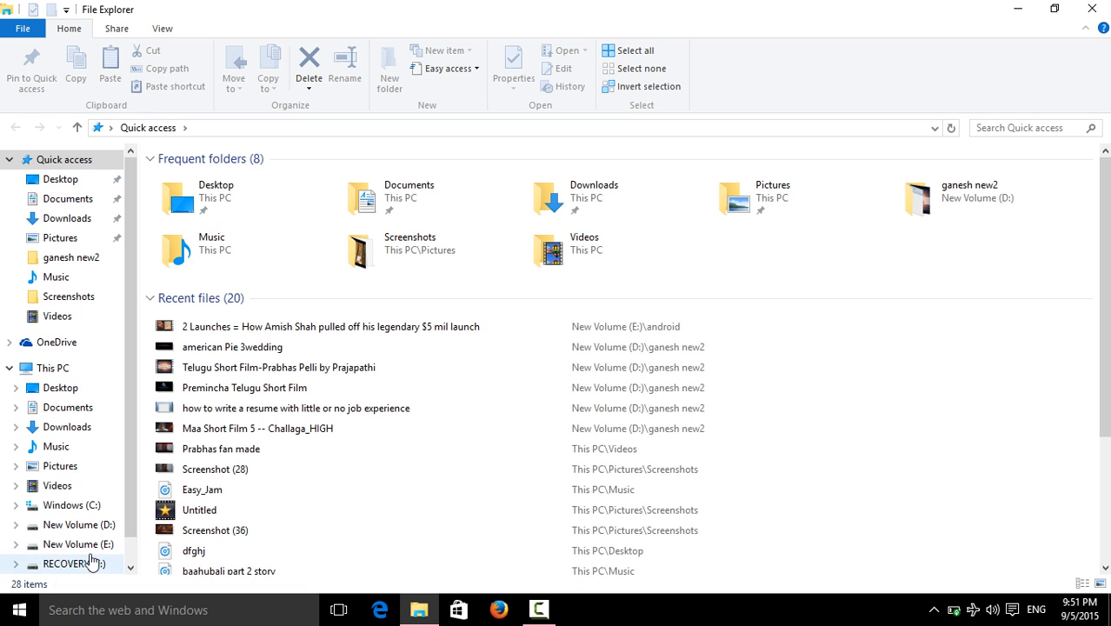
Launch EditPlus from New Volume (E:) > b.tech cse > Editplus, reaching its registration prompt
left_click(78, 544)
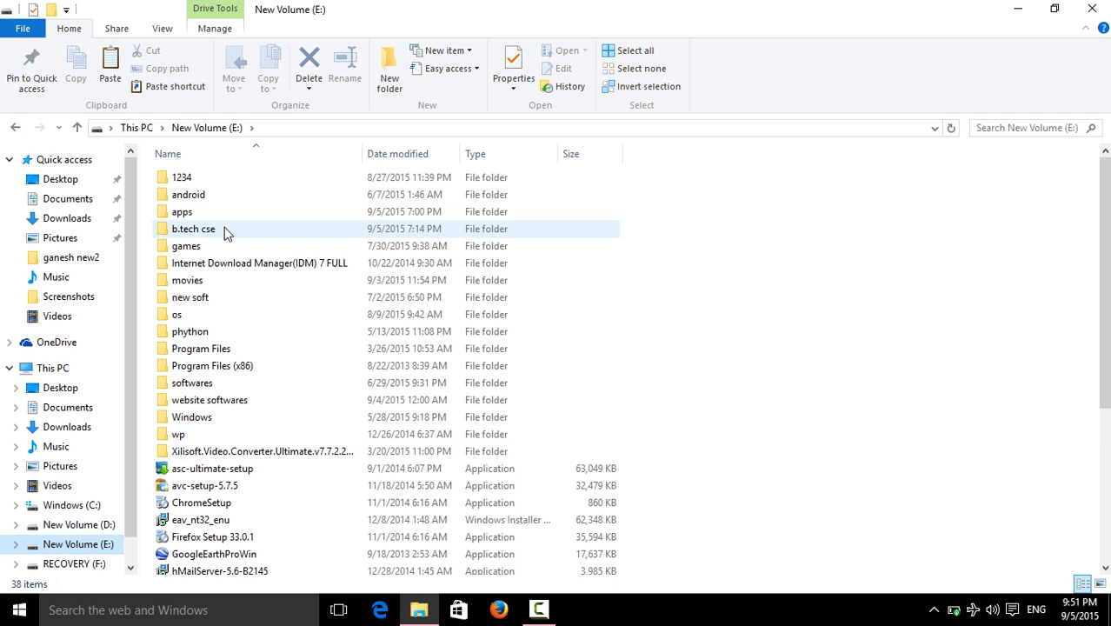
double_click(193, 229)
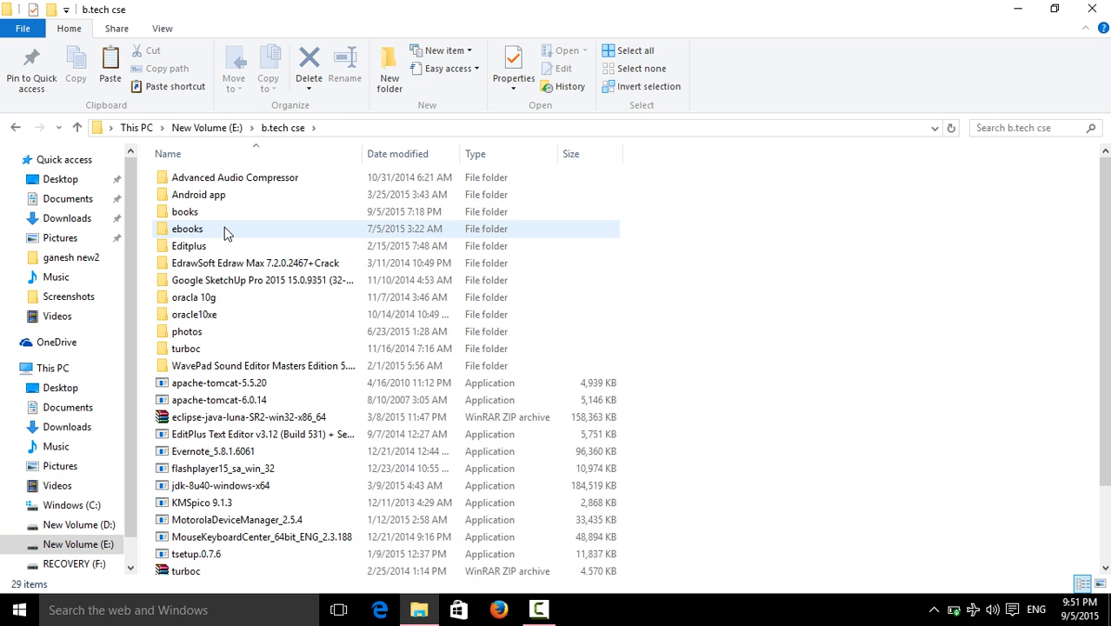
double_click(188, 247)
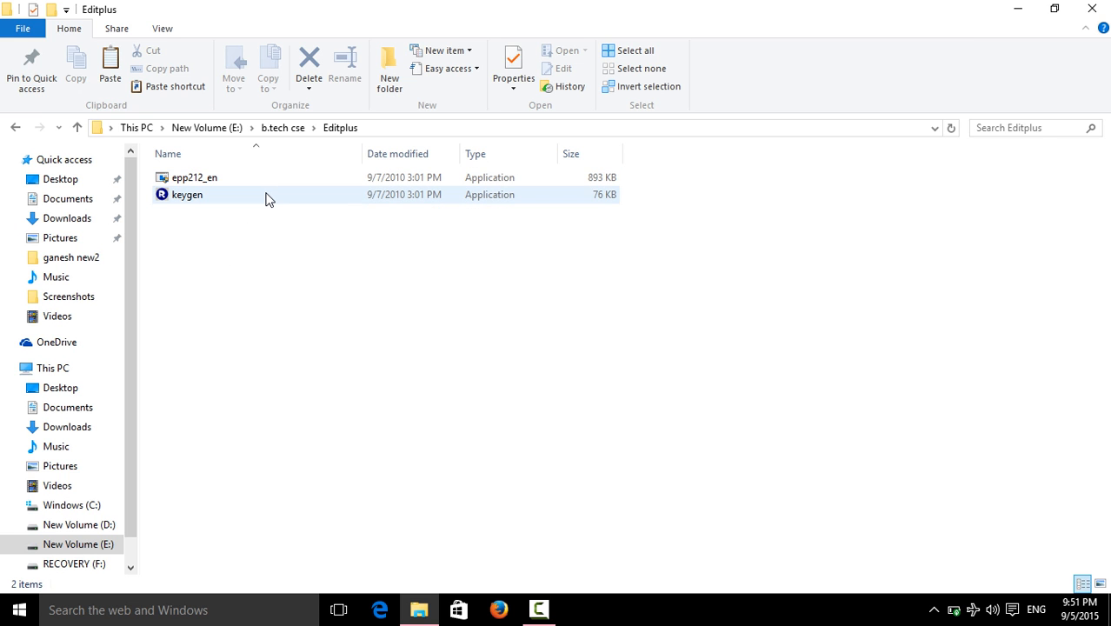
double_click(188, 195)
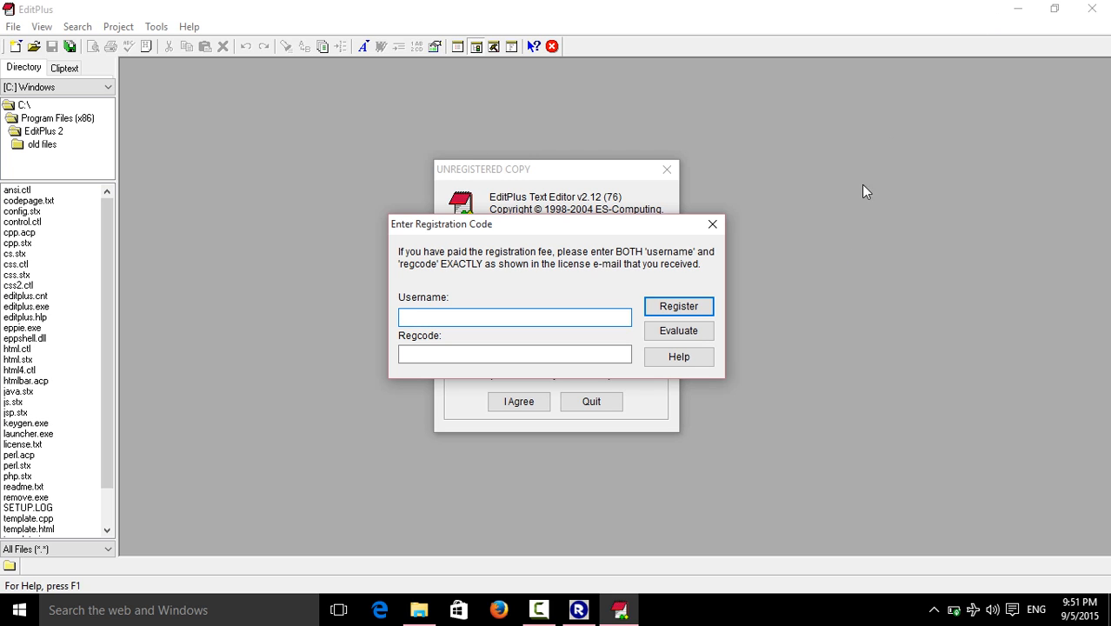
left_click(577, 608)
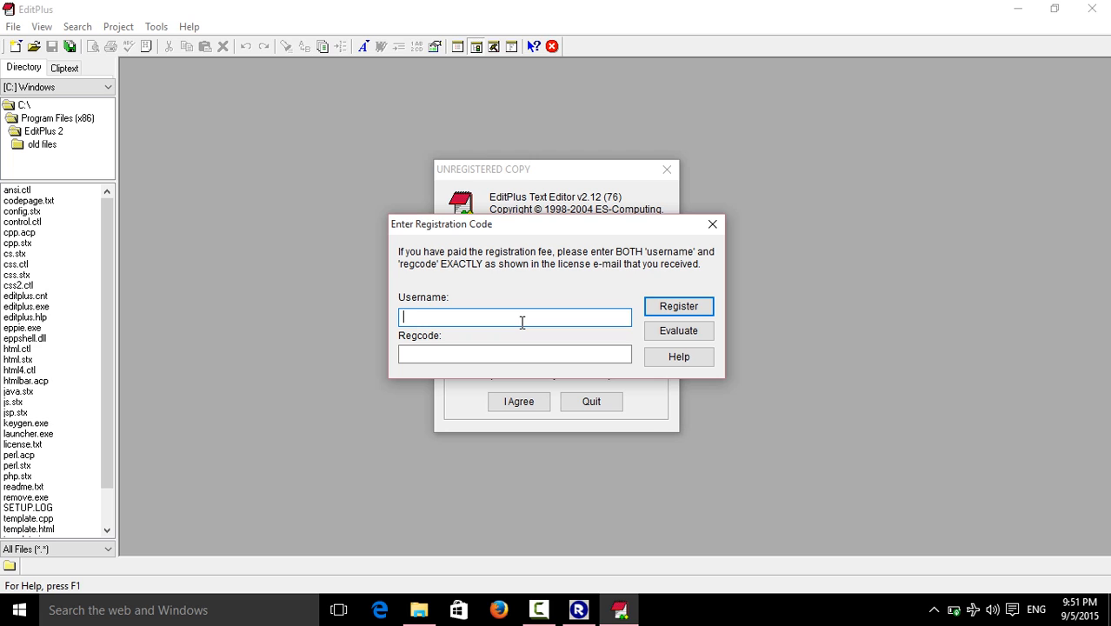
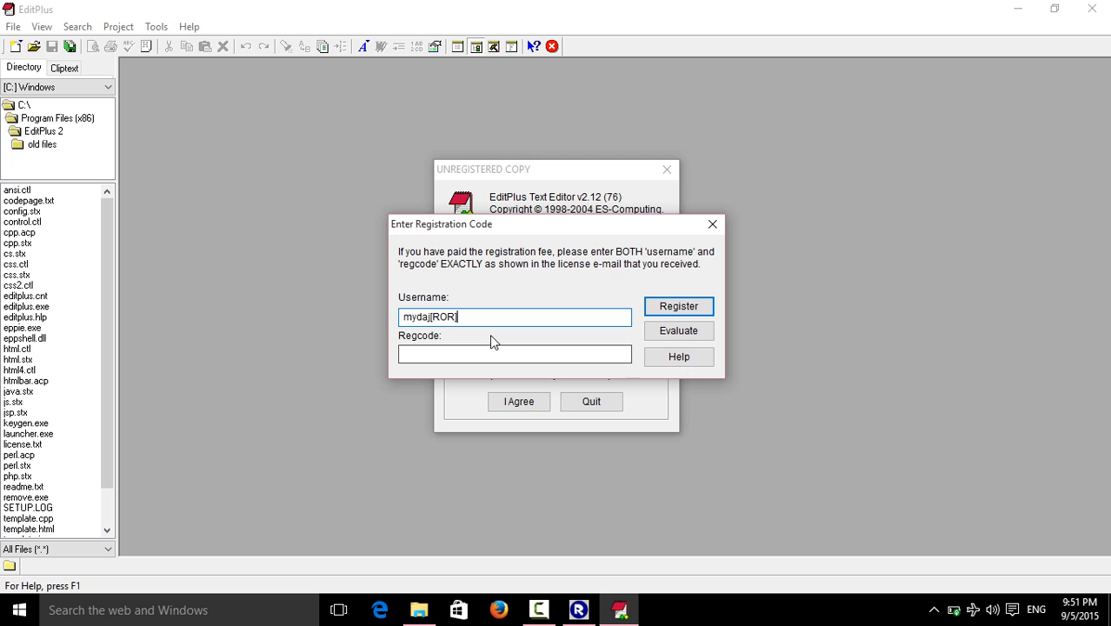
left_click(515, 352)
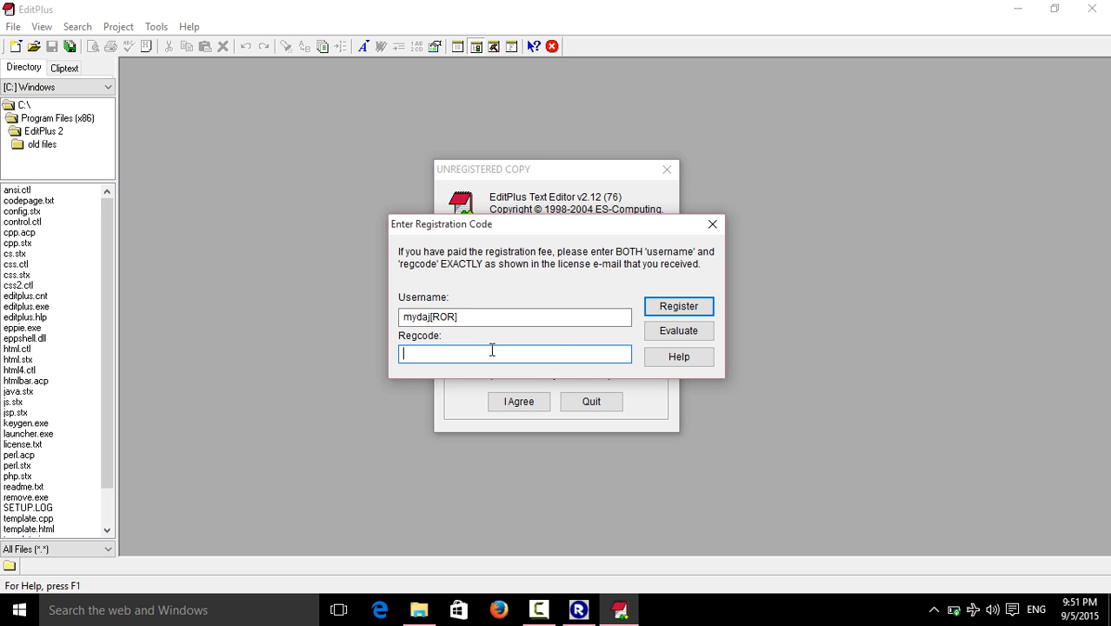
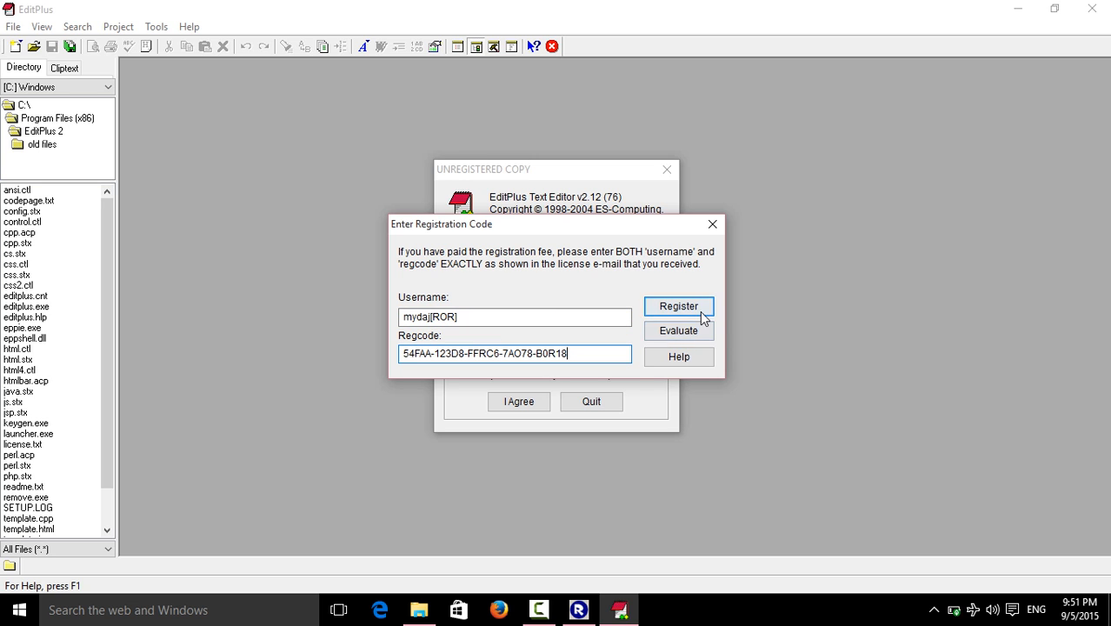
left_click(678, 306)
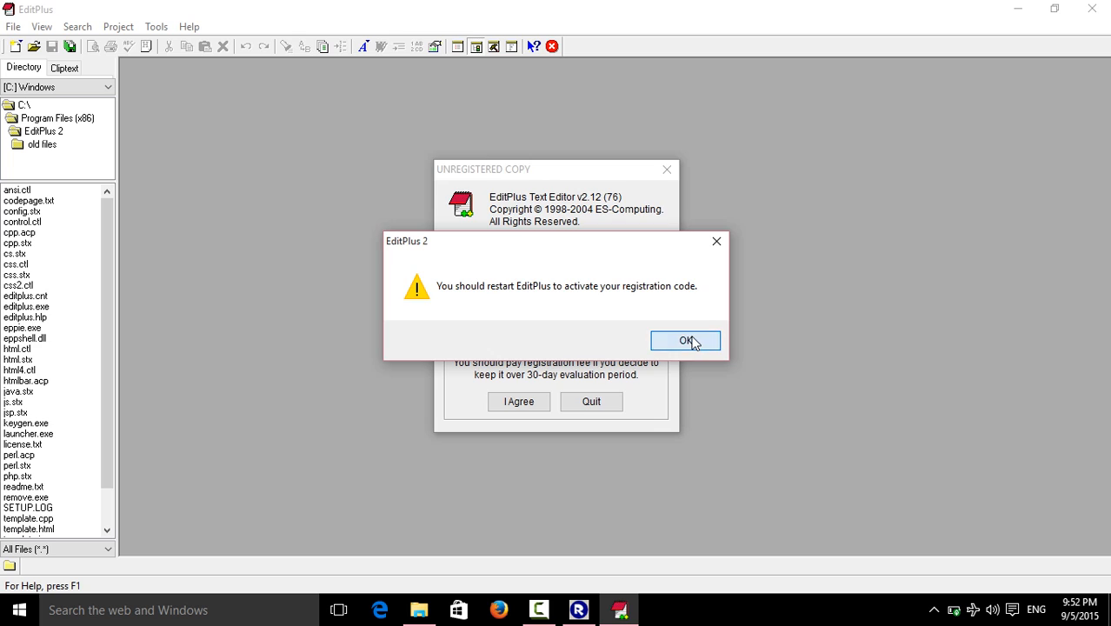
left_click(685, 338)
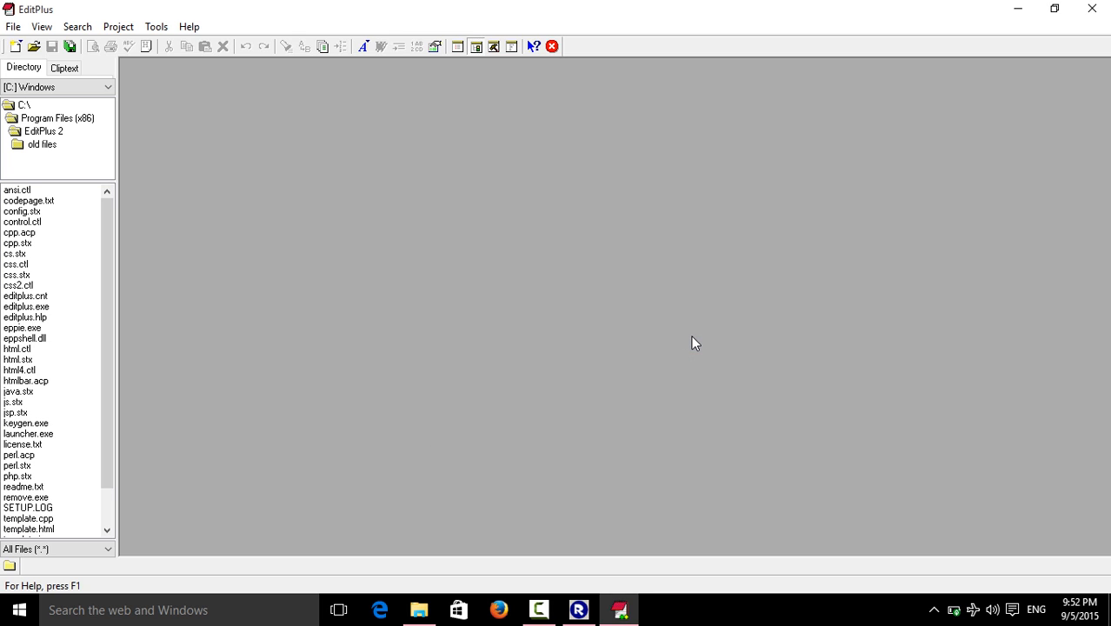
mouse_move(202, 375)
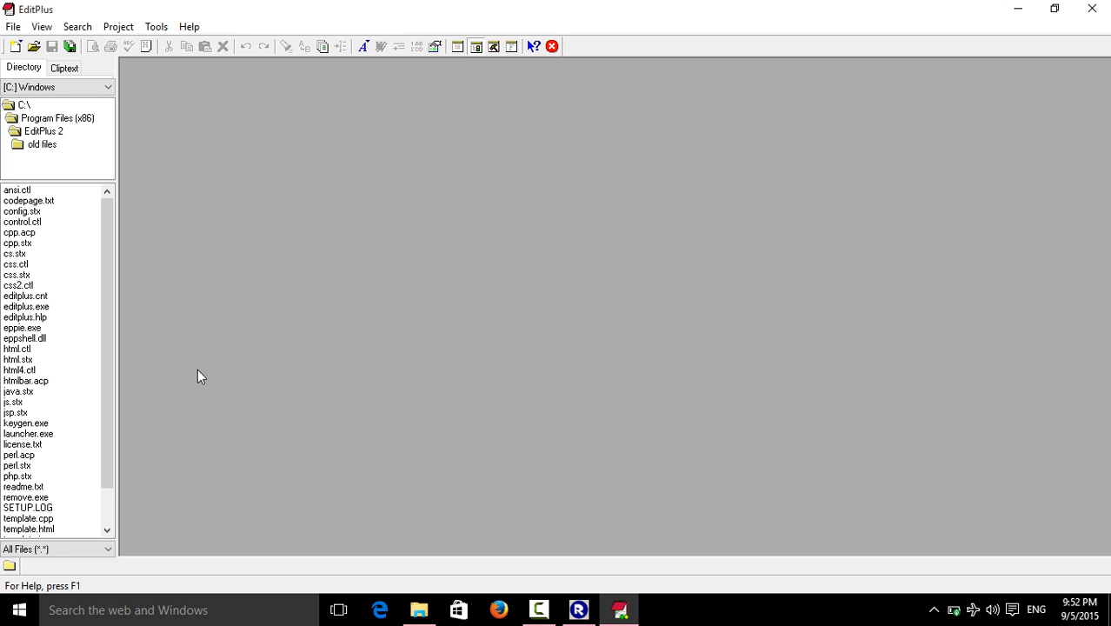
Bring up the Select File Type dialog from File > New
left_click(14, 26)
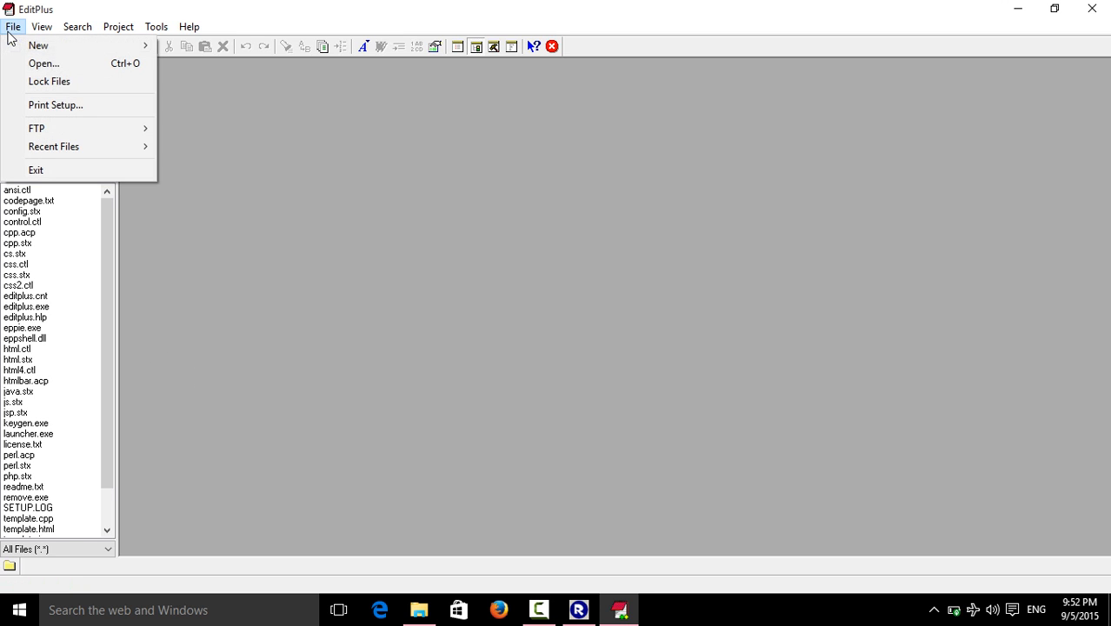
mouse_move(21, 39)
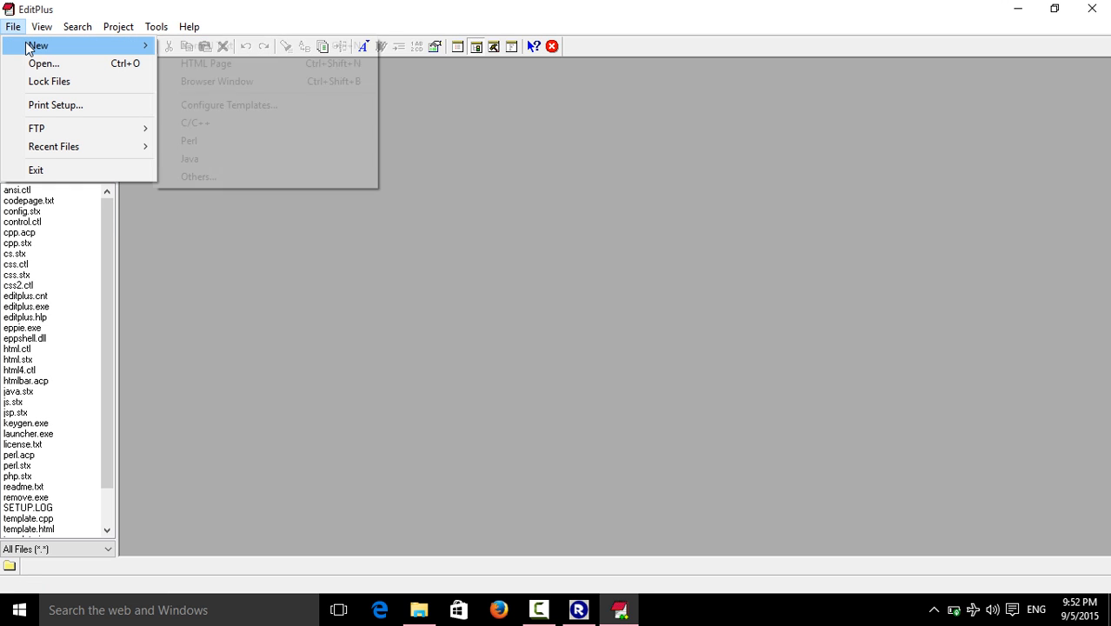
mouse_move(78, 46)
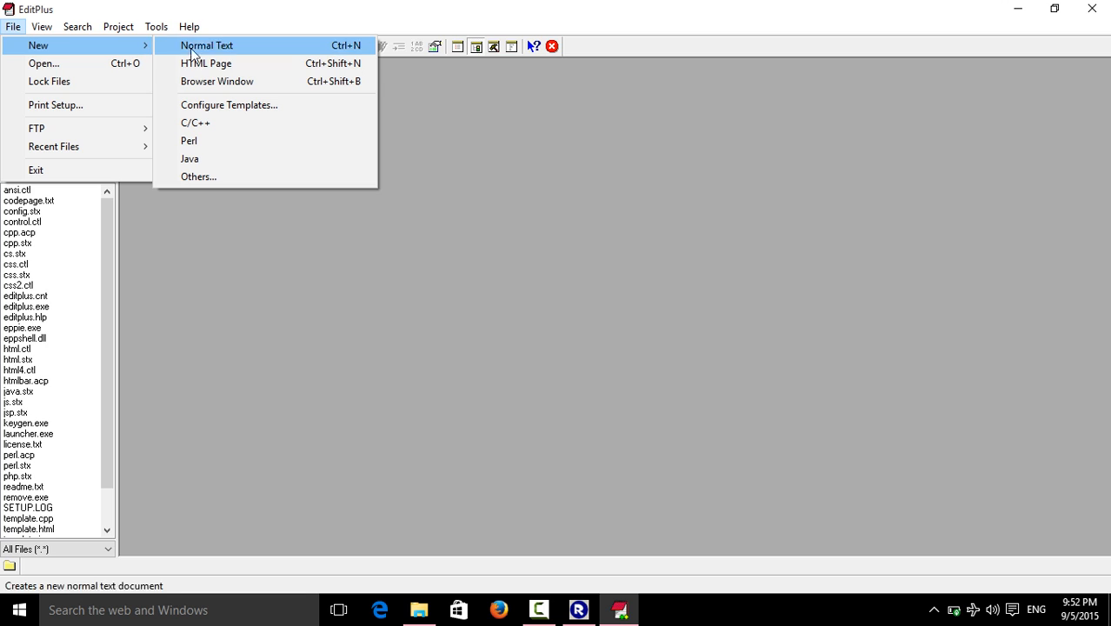
mouse_move(215, 81)
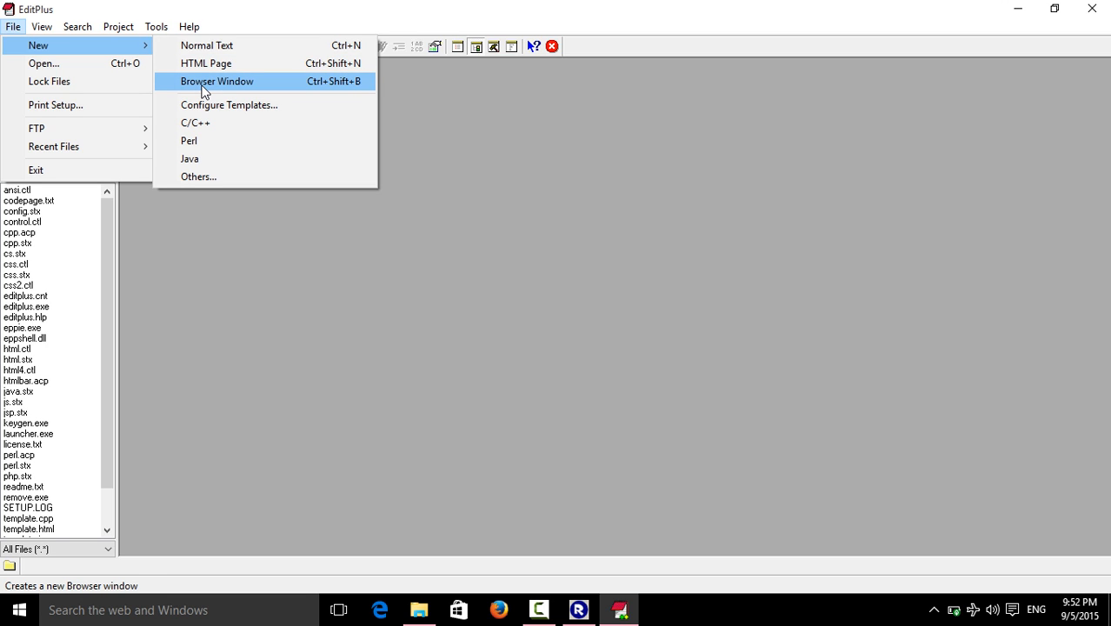
left_click(198, 177)
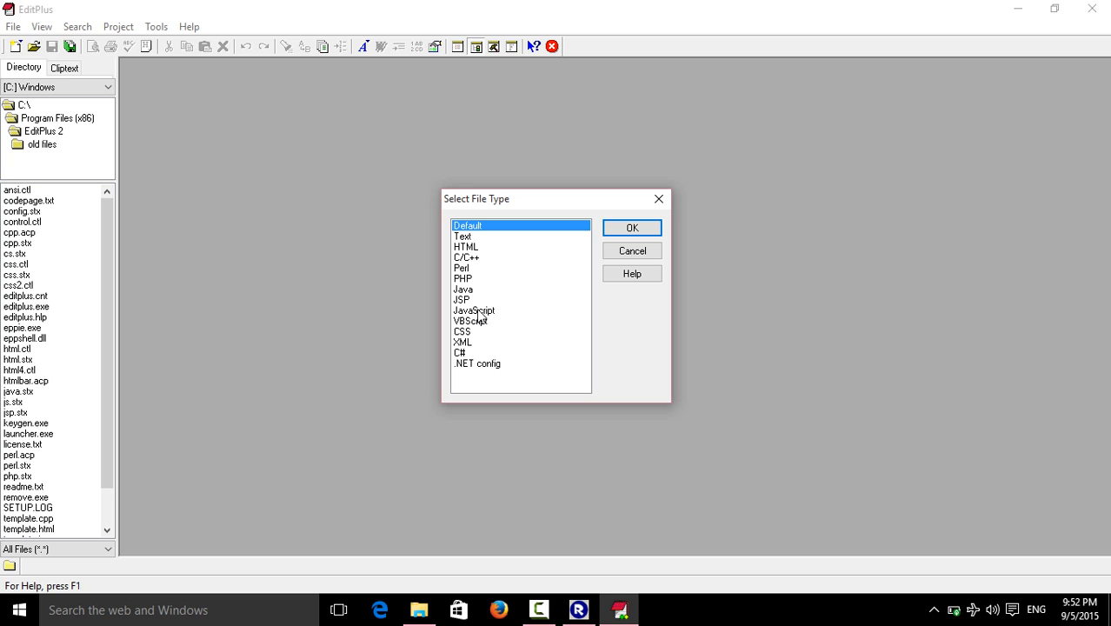
mouse_move(578, 264)
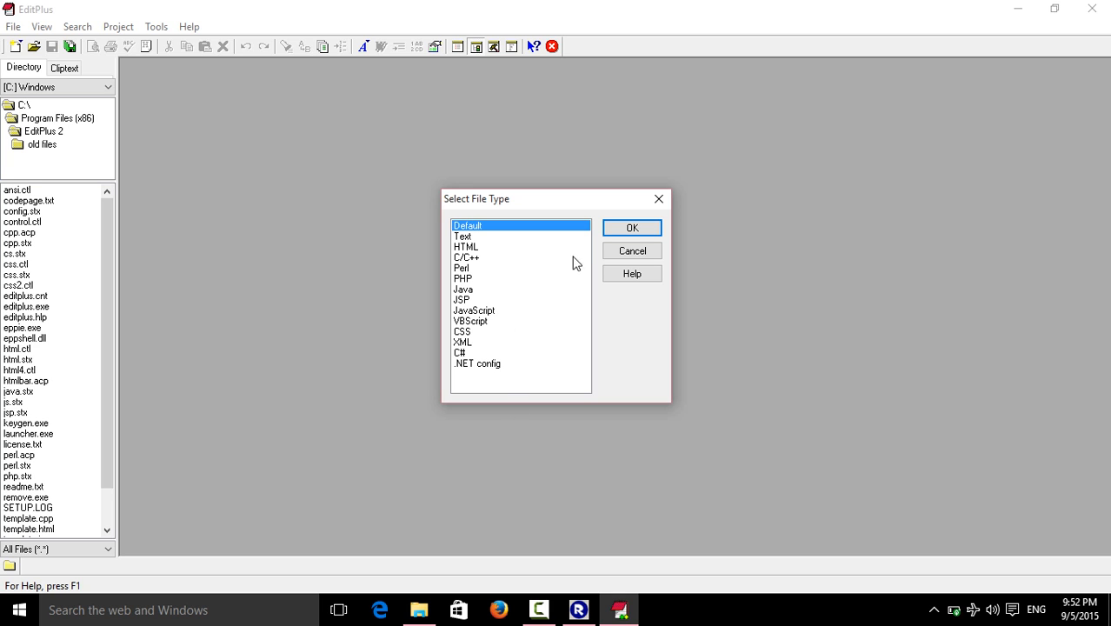
Create a Default document, then a new HTML page Noname2.html with its template selected for clearing
left_click(633, 226)
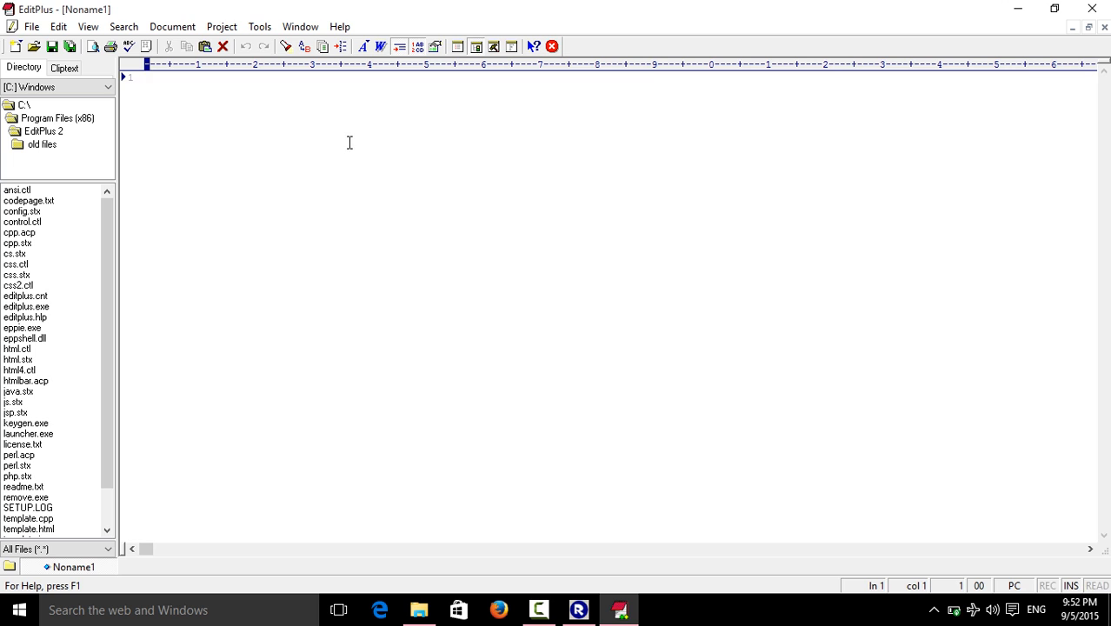
left_click(31, 26)
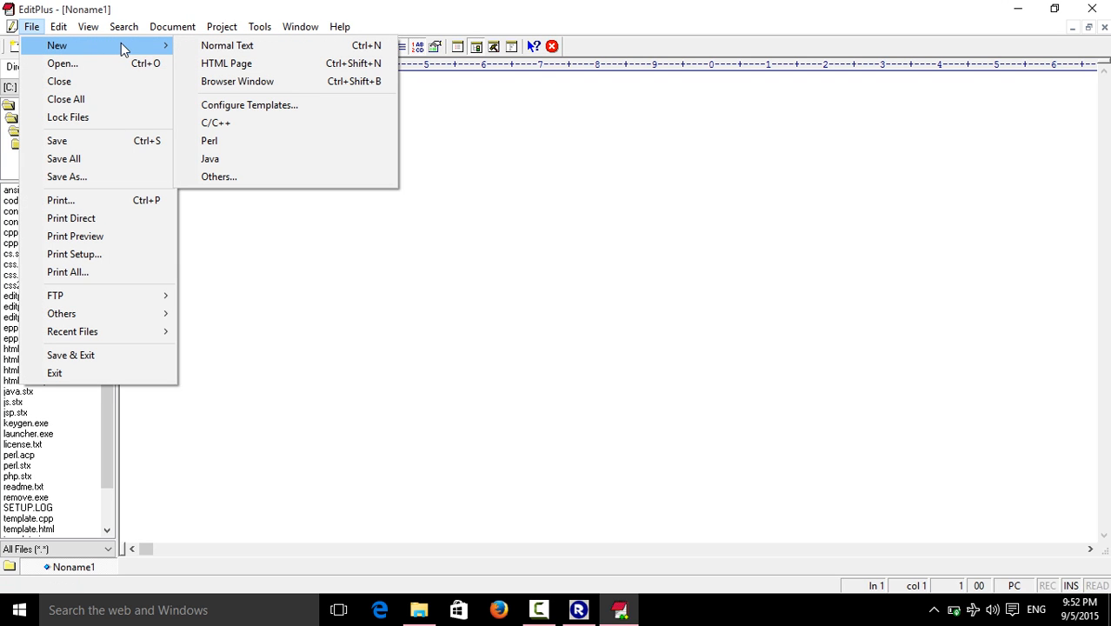
mouse_move(226, 45)
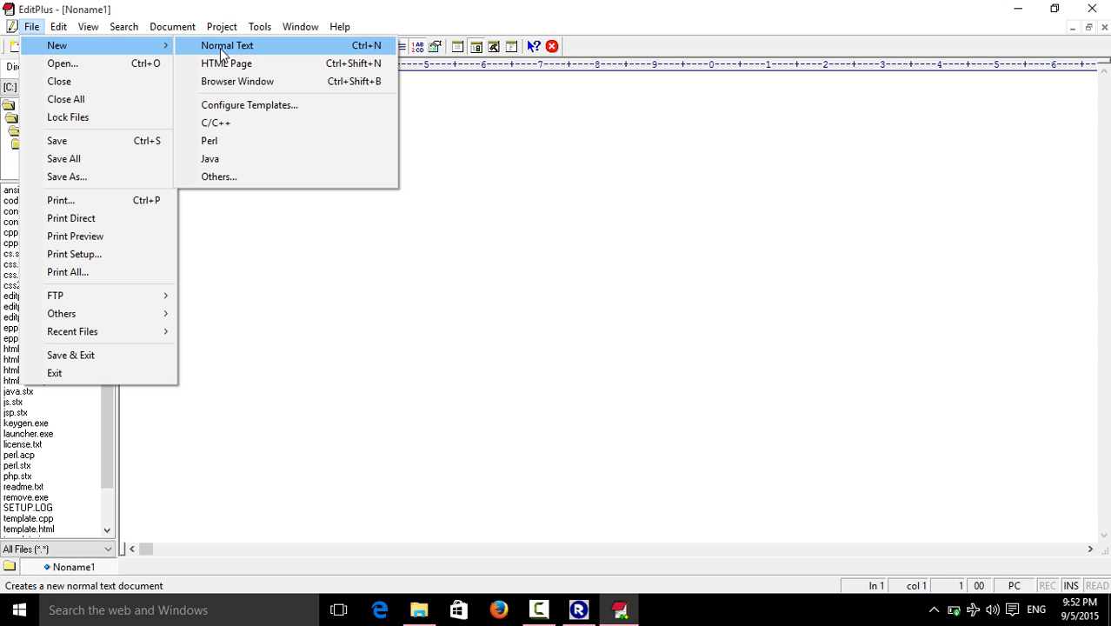
left_click(226, 63)
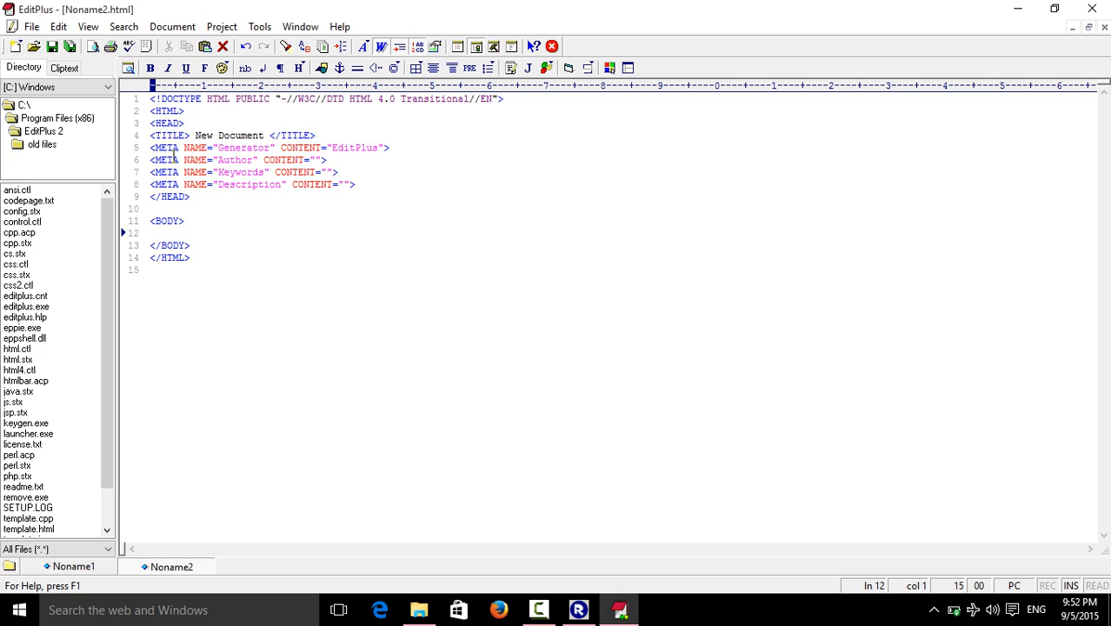
key("ctrl+a")
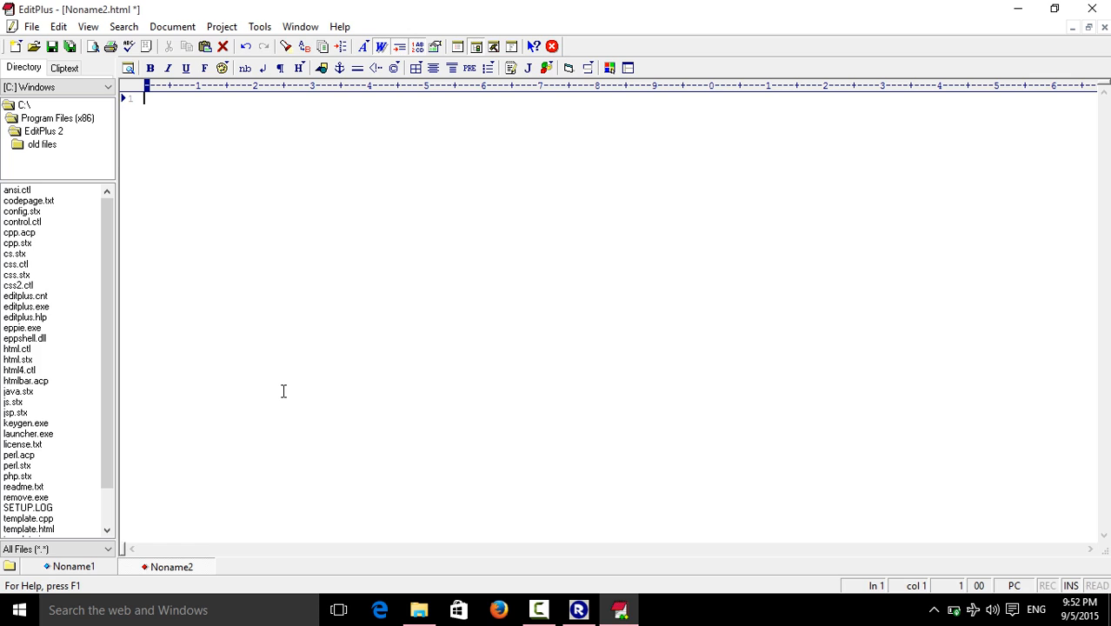
Write the html, head and title tags with the title text 'Subscribe now'
type("<")
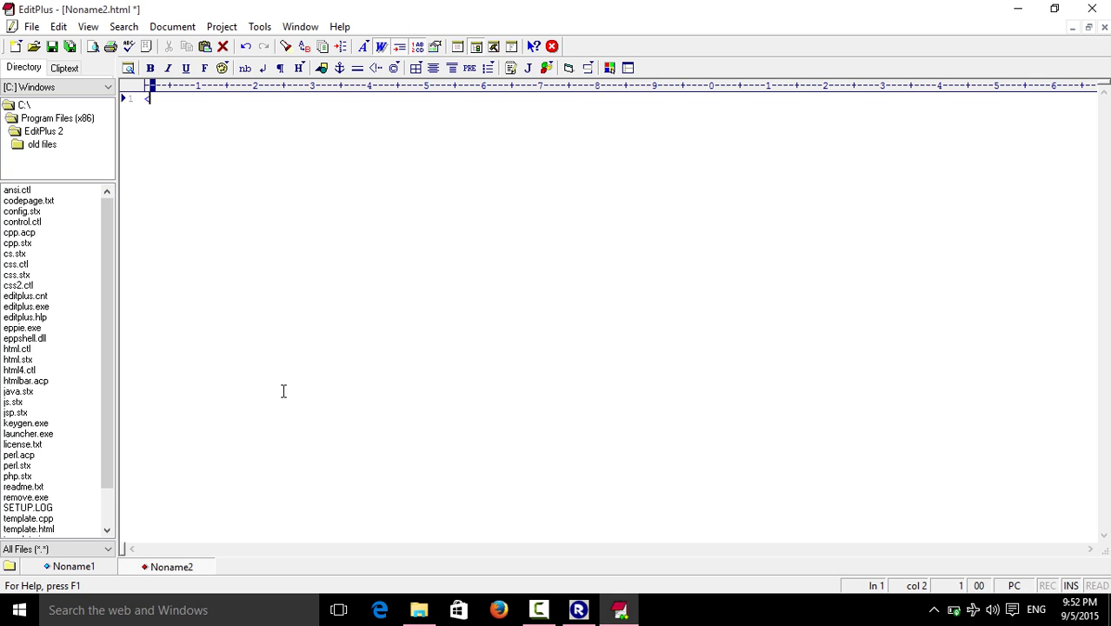
type("html>")
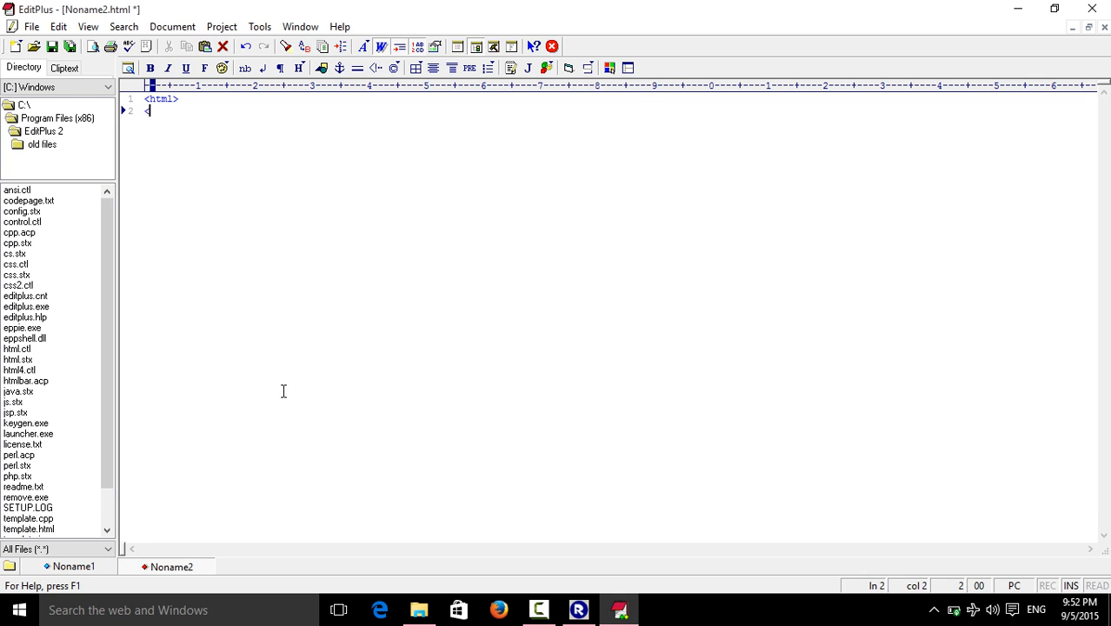
type("<head>")
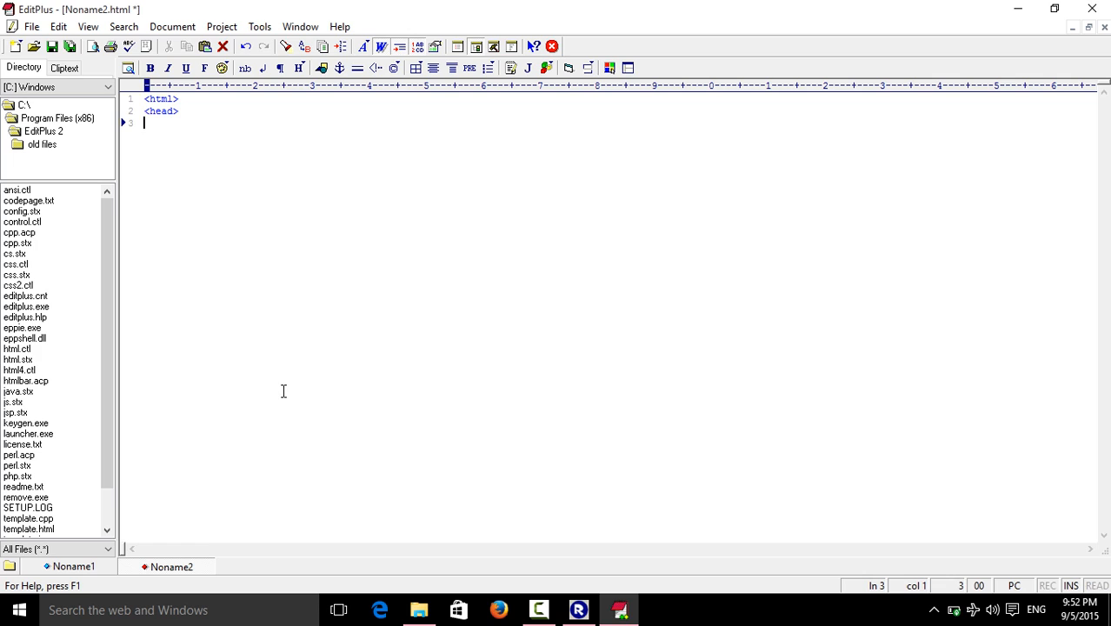
type("<title")
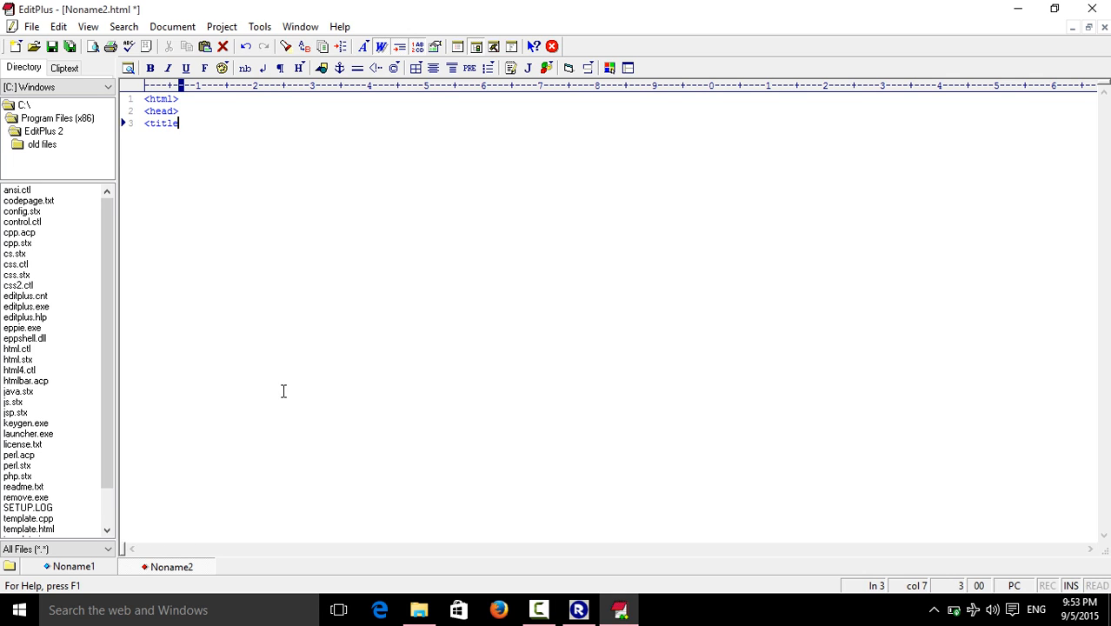
type(">")
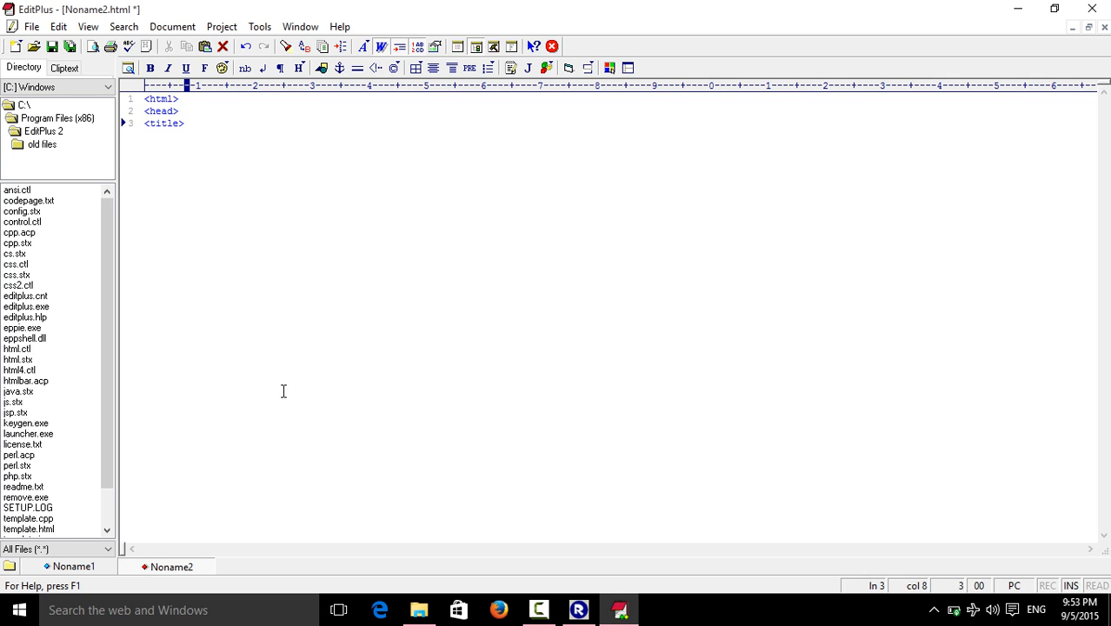
left_click(183, 122)
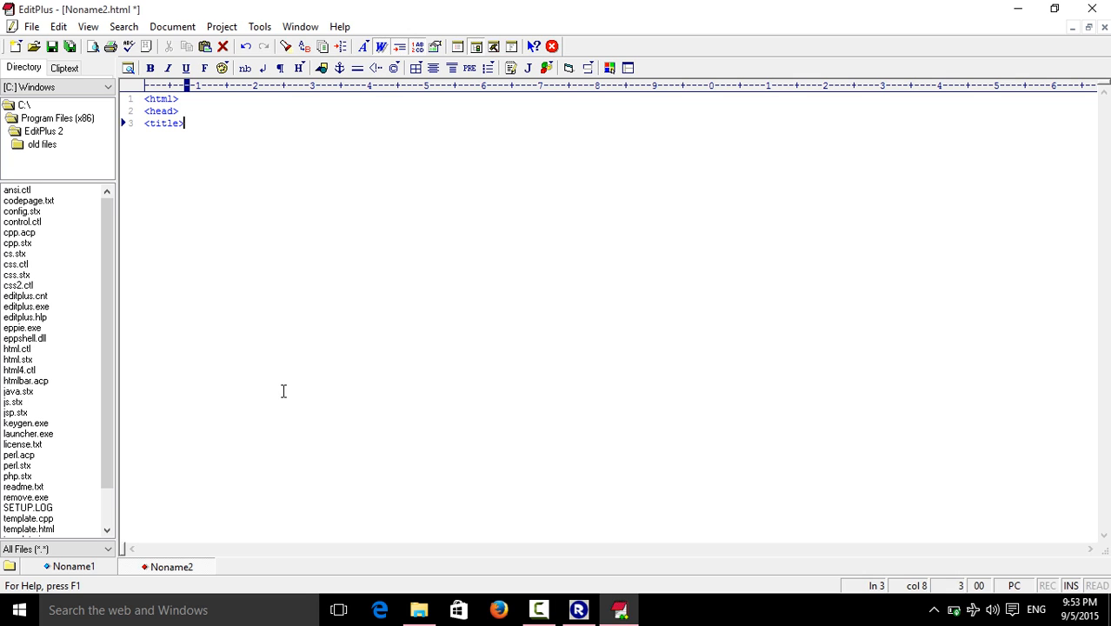
type("t")
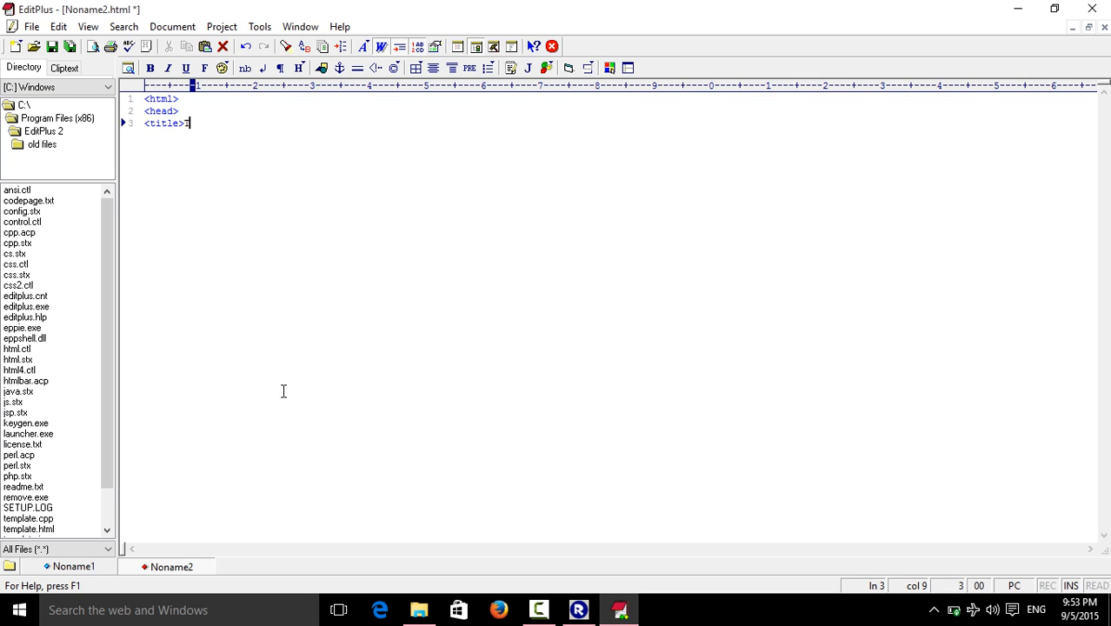
type("Subsr")
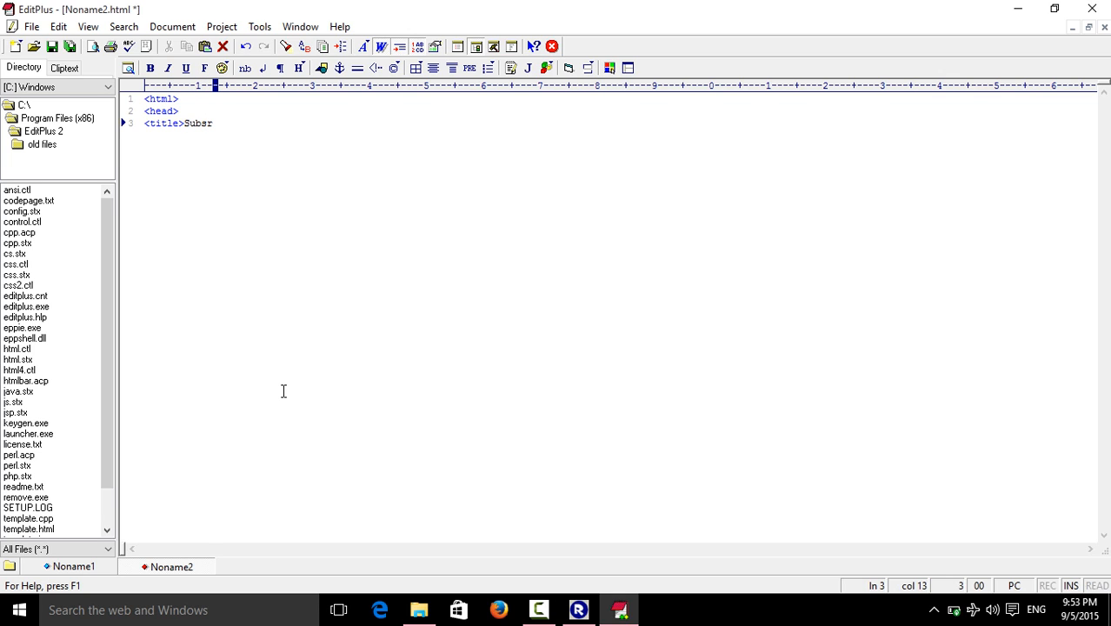
type("cribe now")
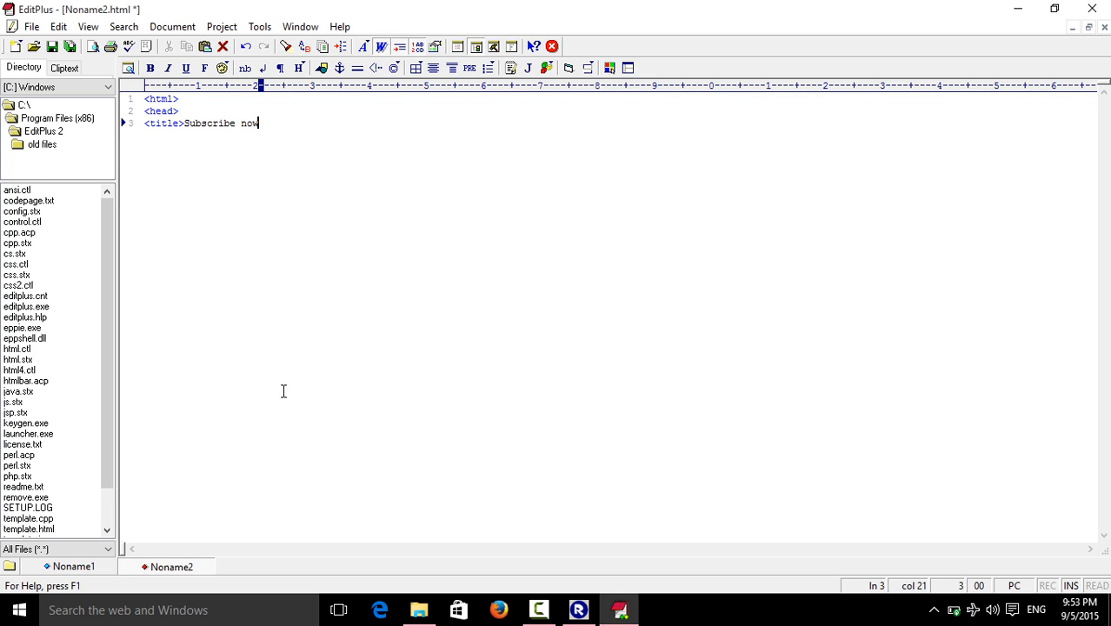
type("</")
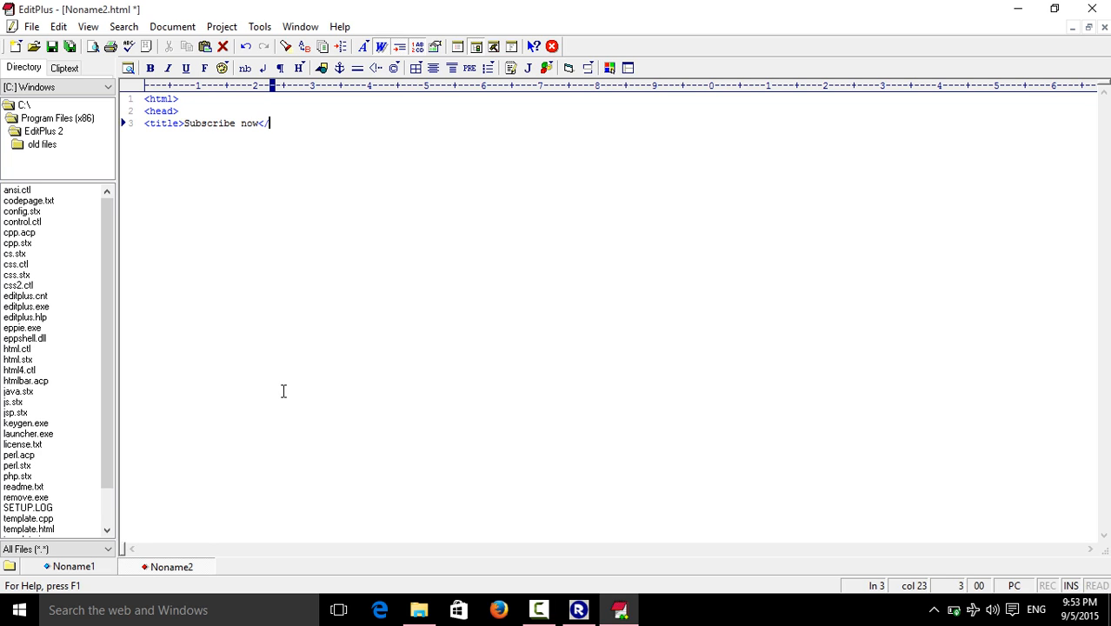
type("ti")
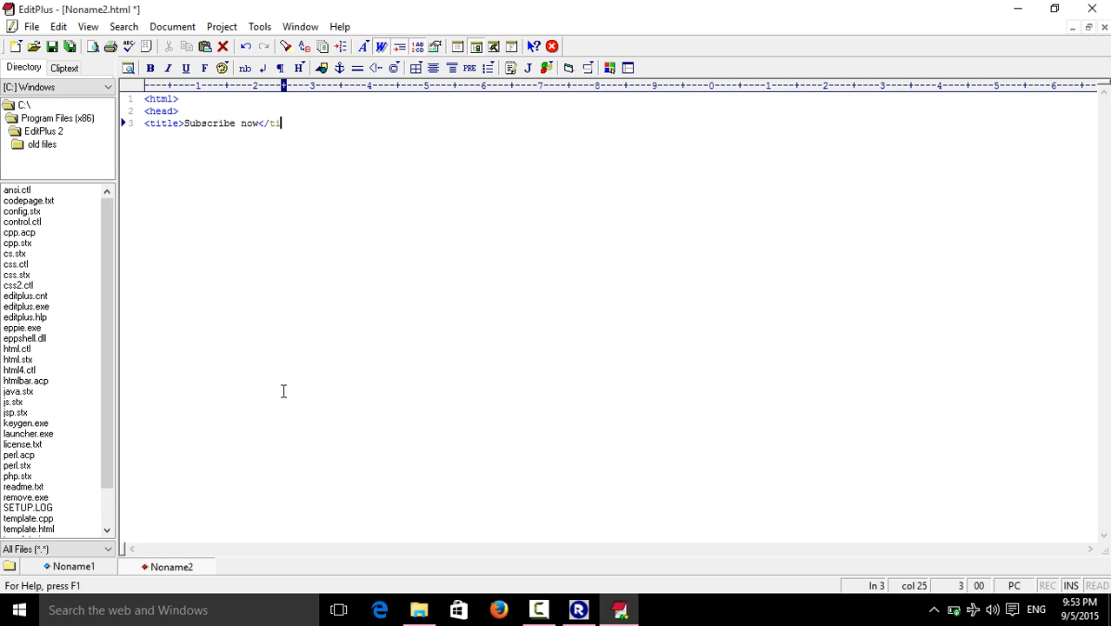
type("tle")
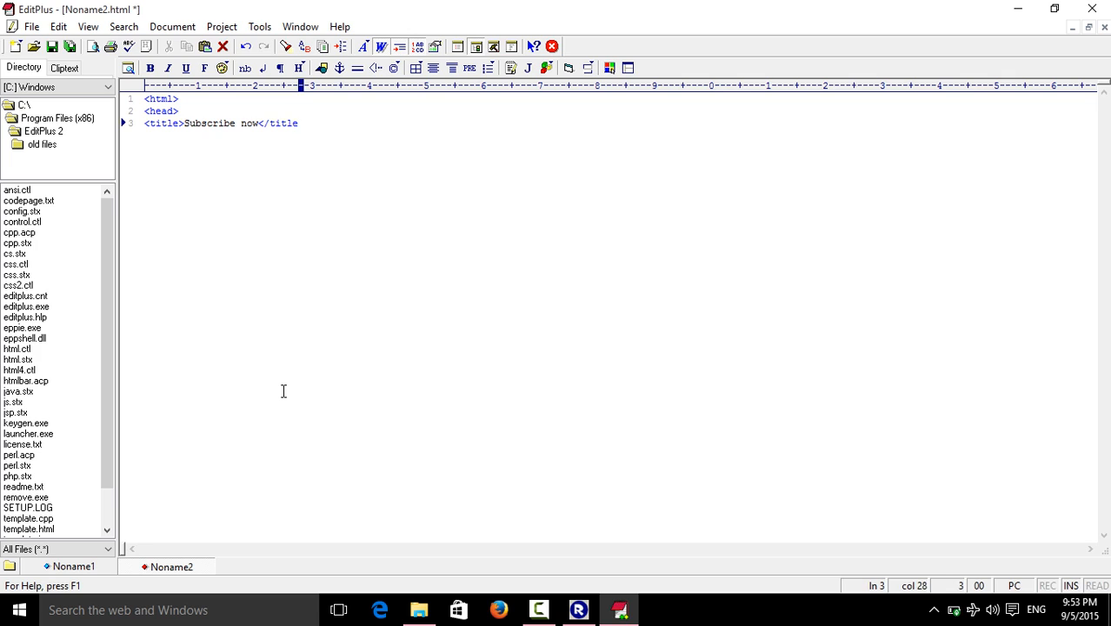
key("Return")
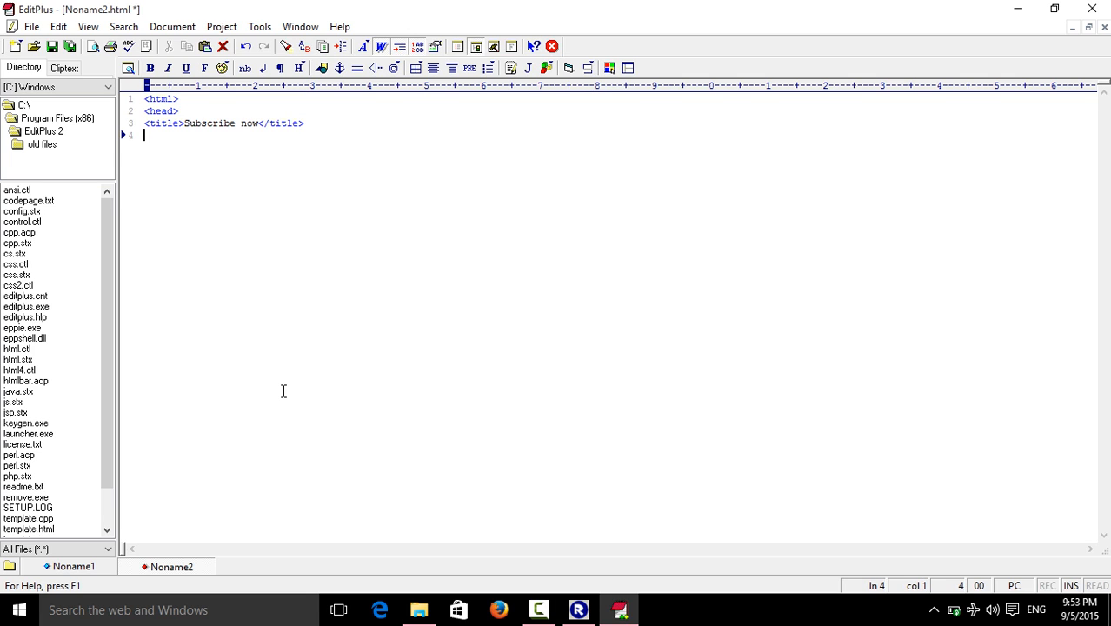
Add the body element reading 'Thanks for watching'
type("{")
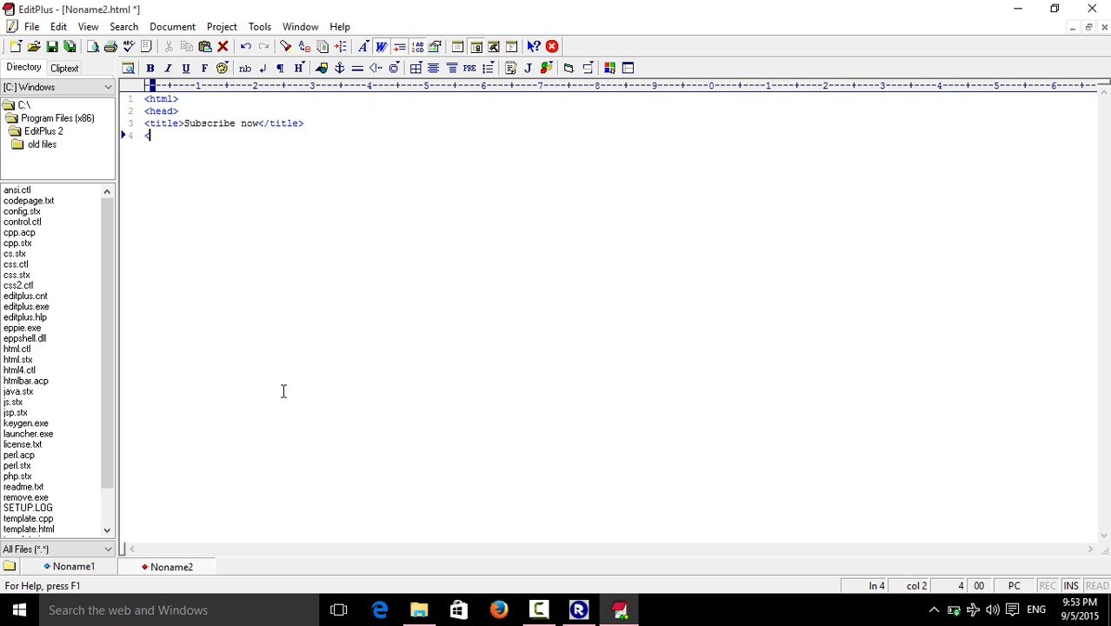
type("<body>")
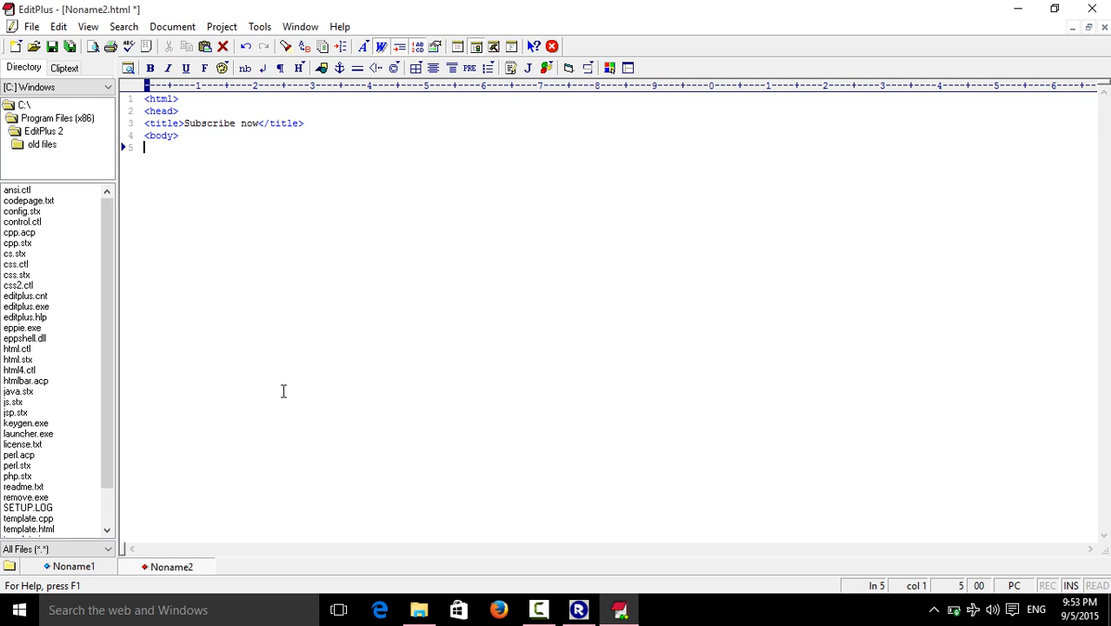
type("Thanks f")
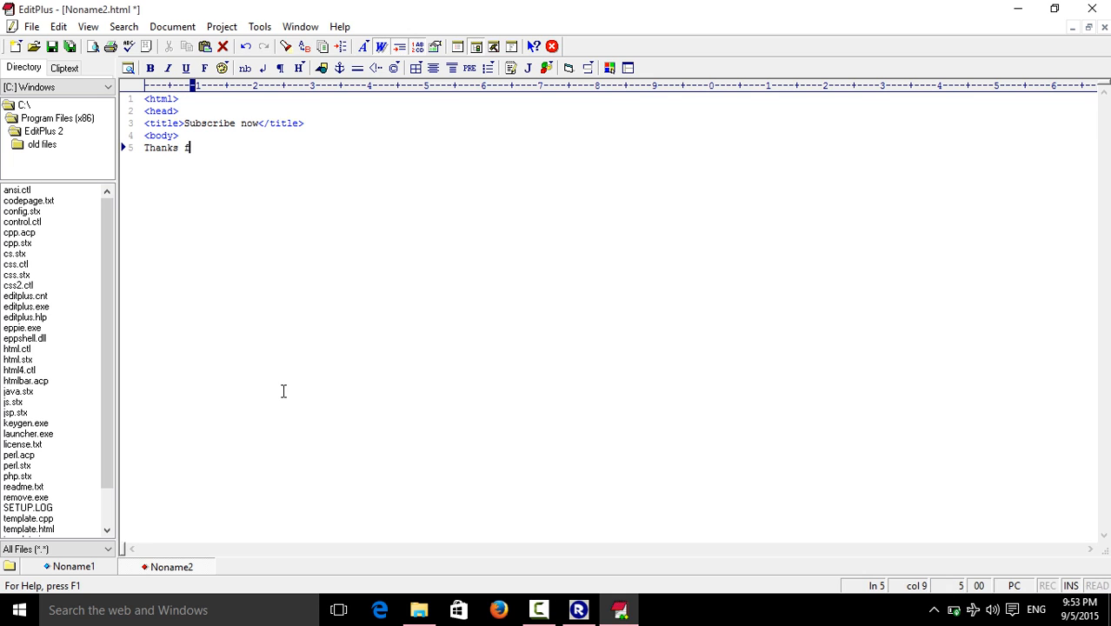
type("or wat")
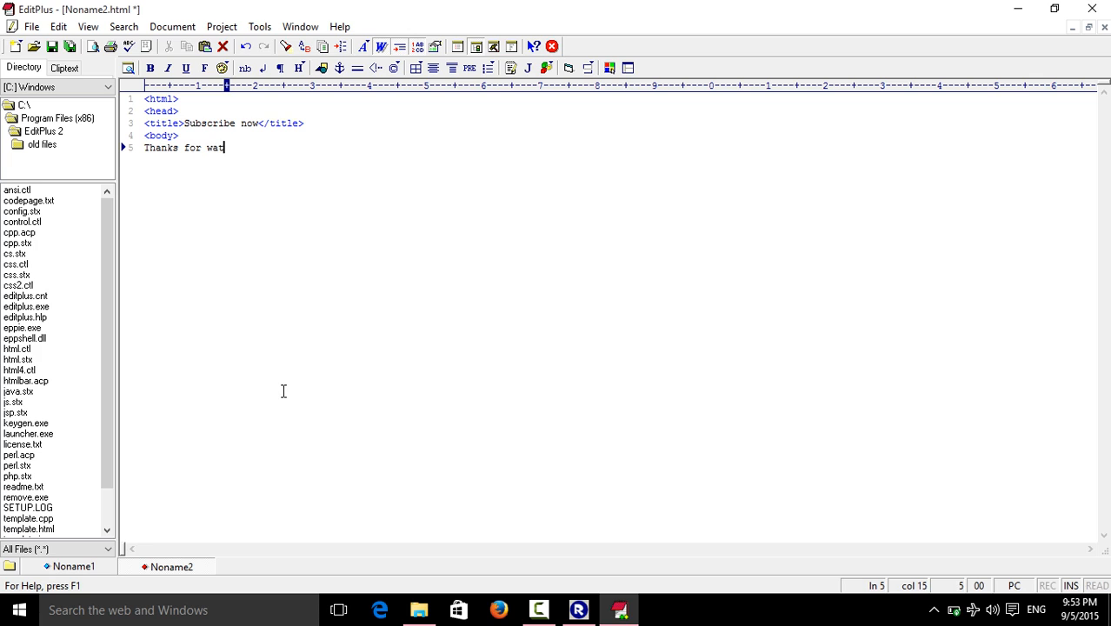
type("chimg")
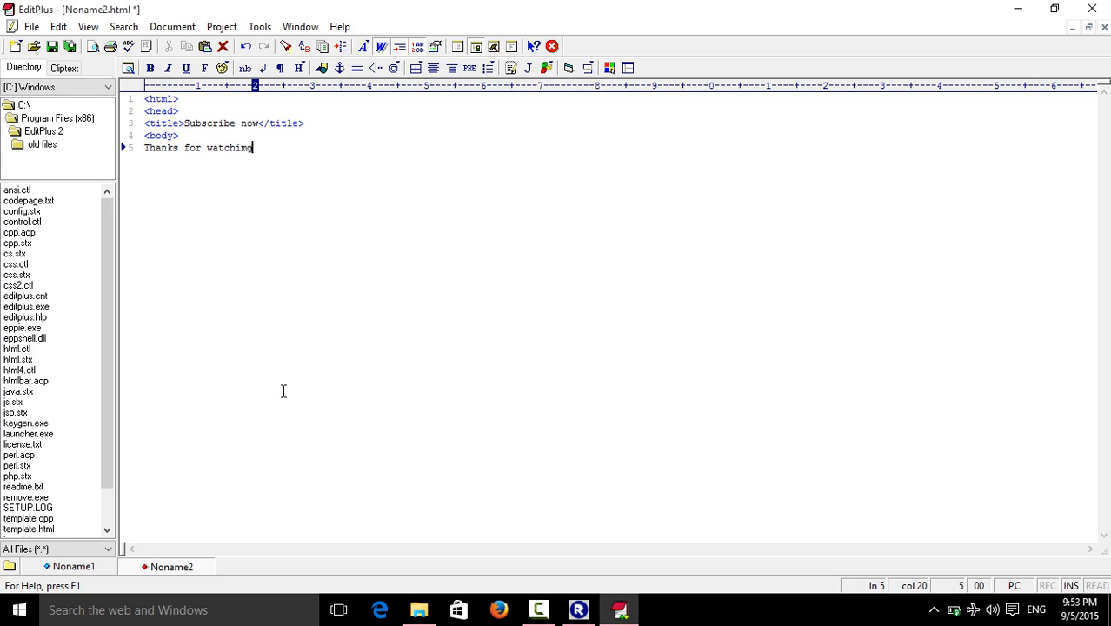
key("BackSpace")
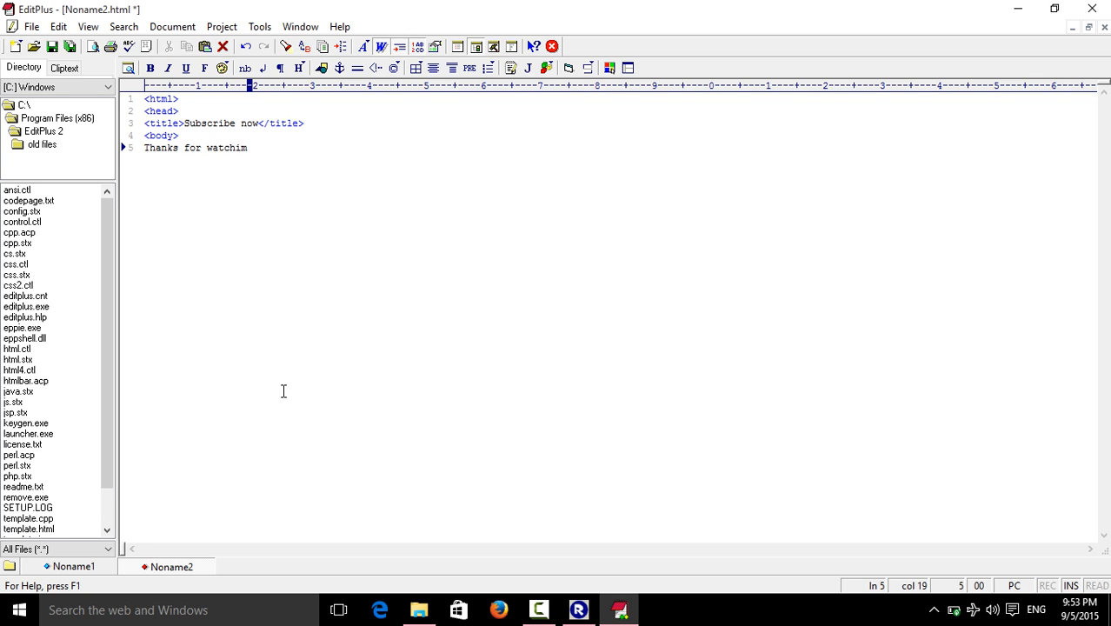
type("g")
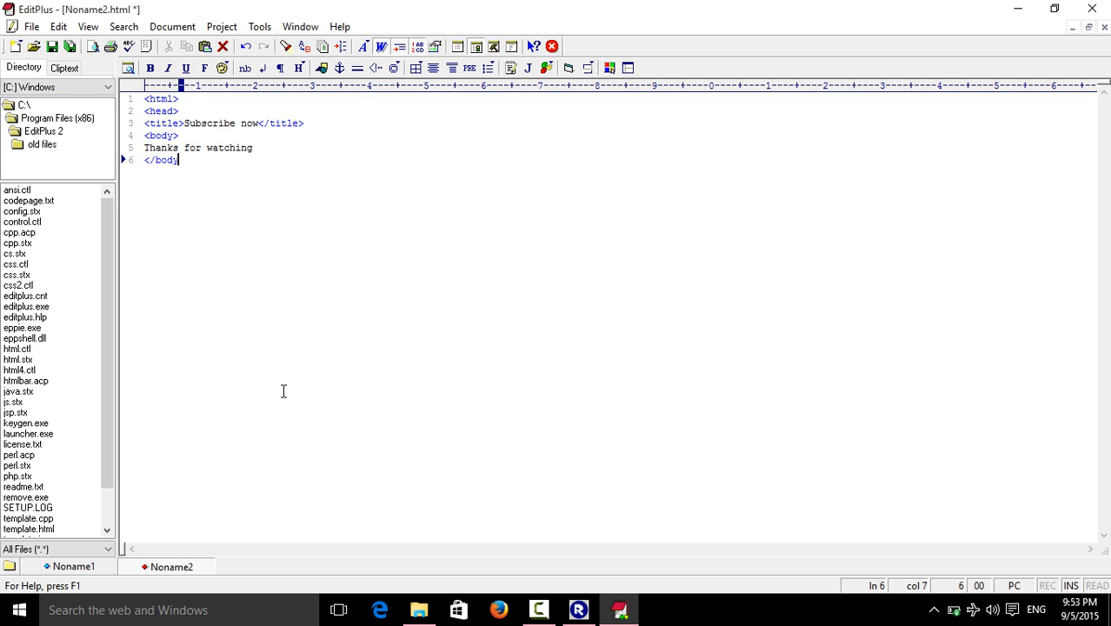
key("Return")
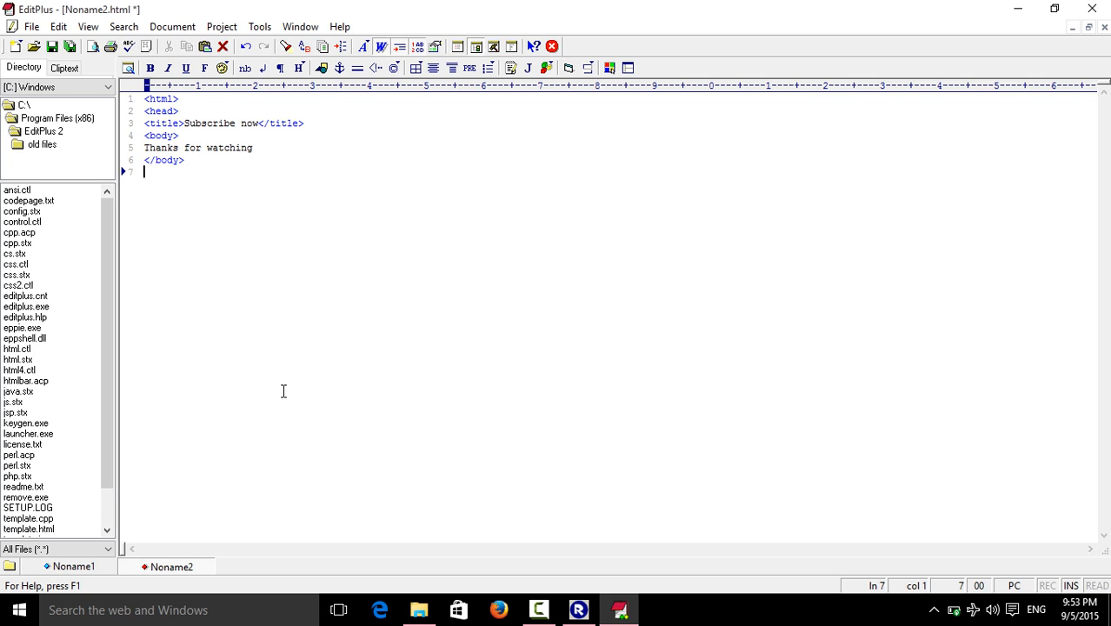
type("<")
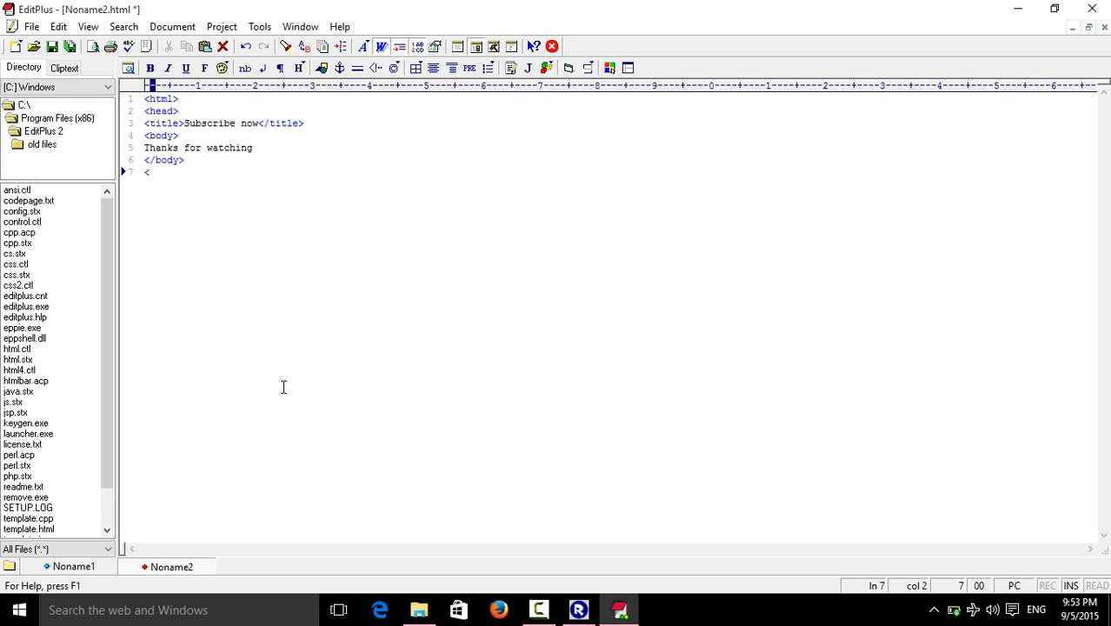
Close the head and html elements to complete the page markup
key("Return")
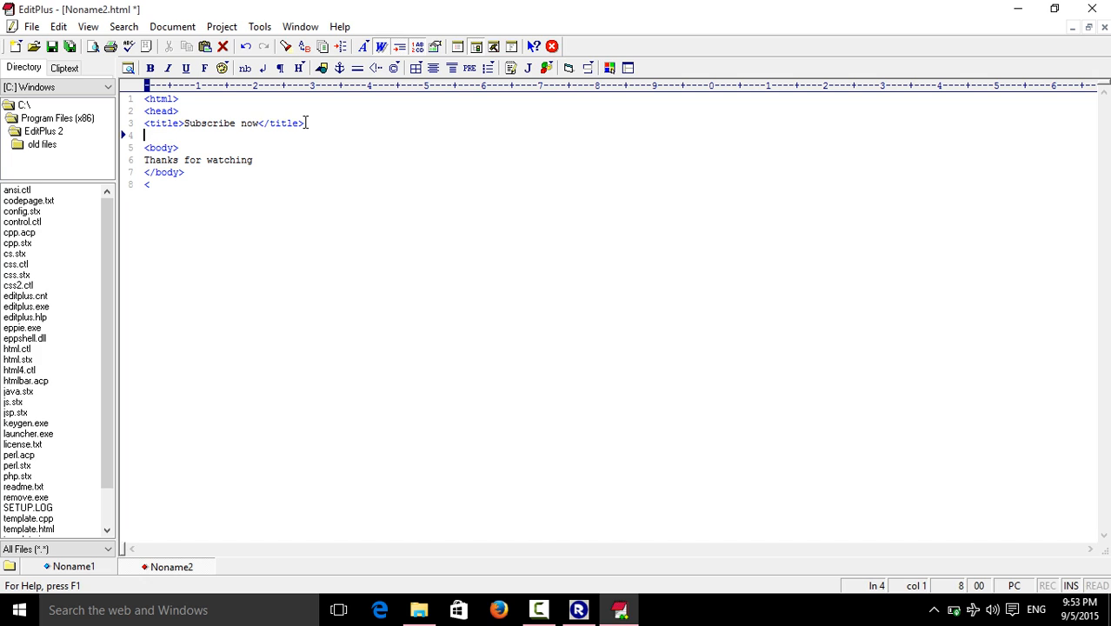
type("</h")
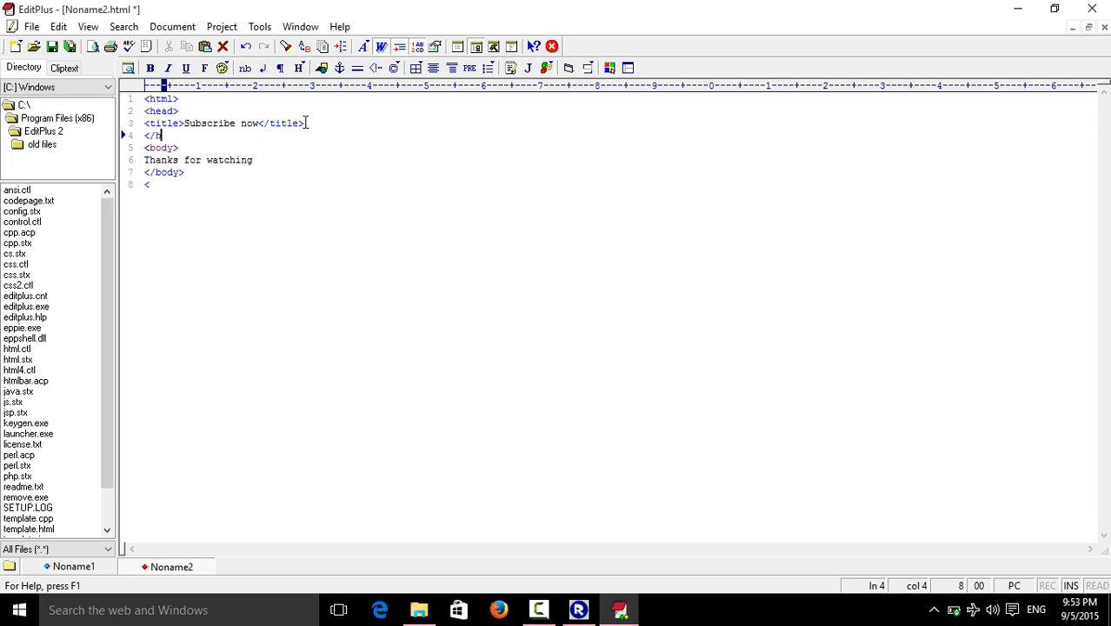
type("ead>")
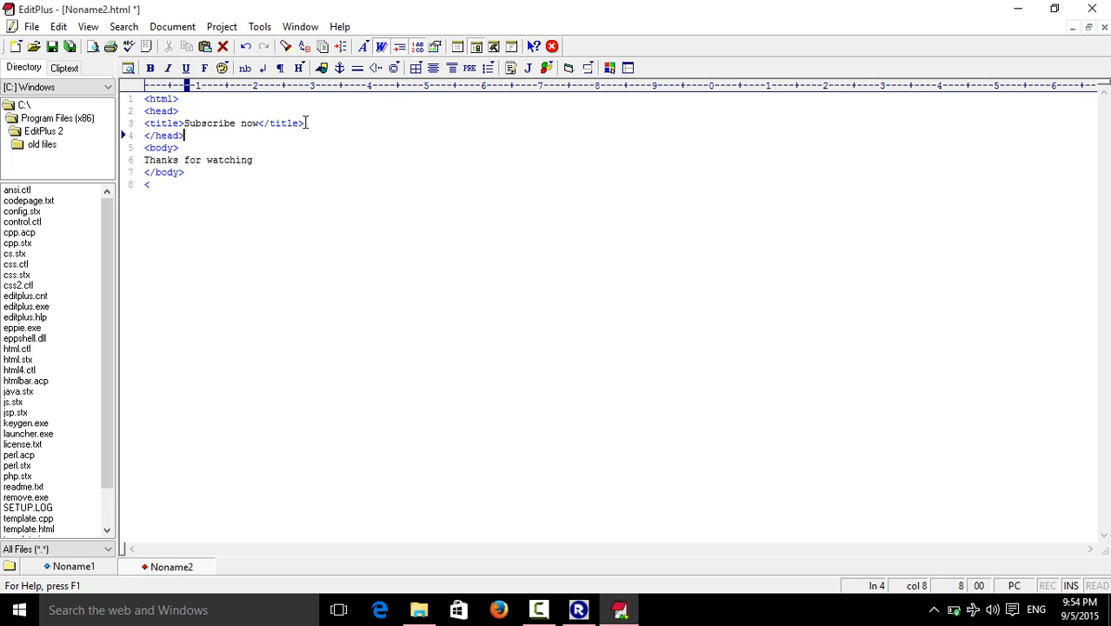
left_click(149, 184)
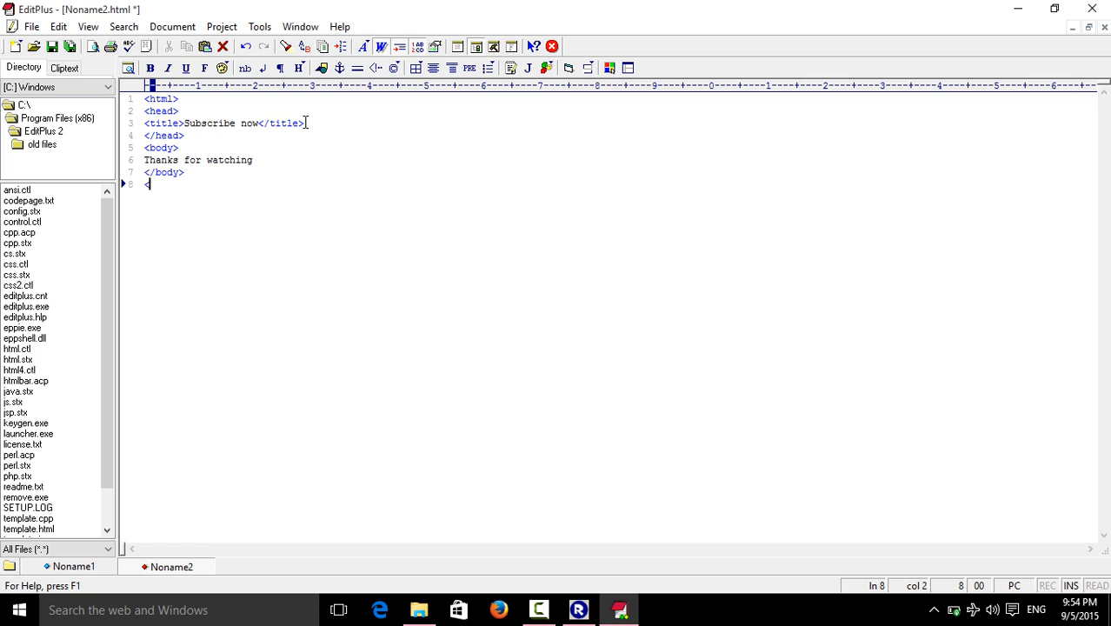
type("/htm")
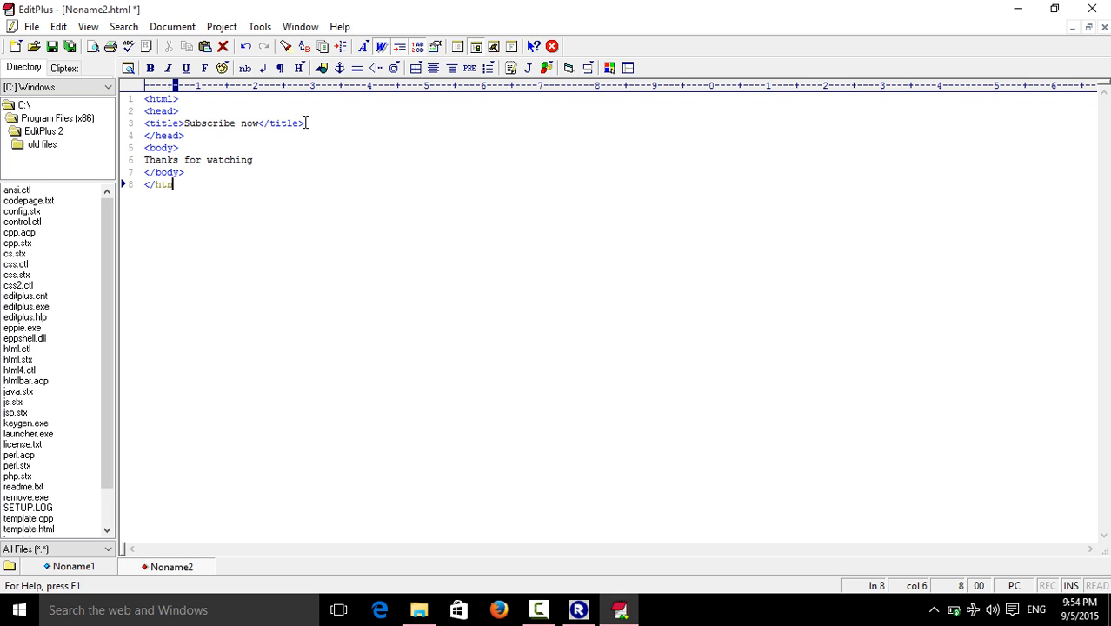
type("l>")
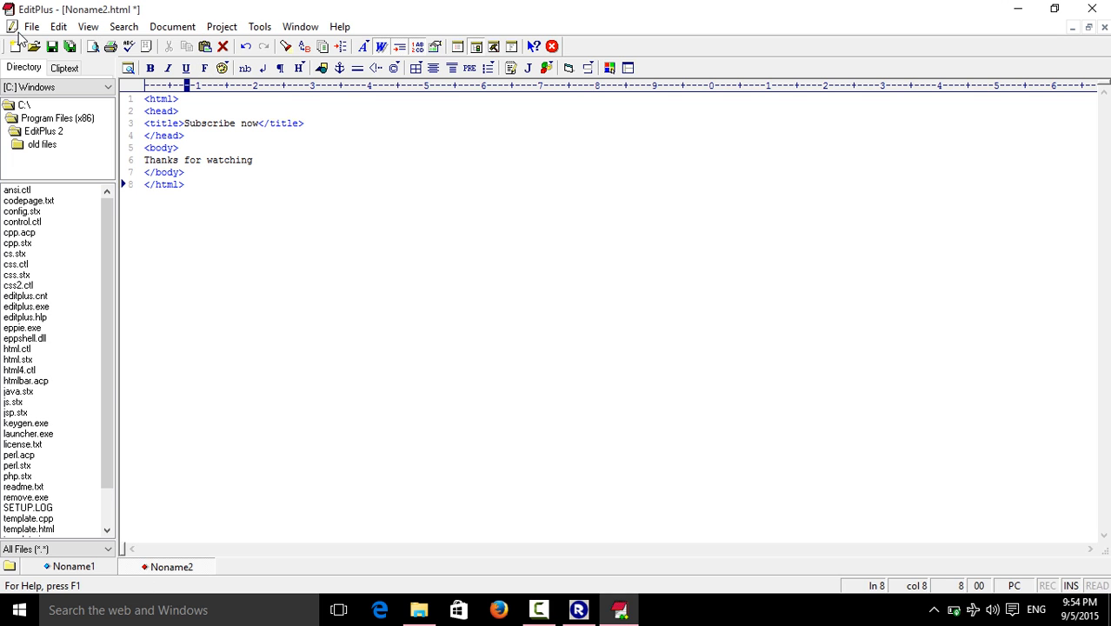
Save the page to the Desktop as sub.html, letting EditPlus add the html extension
left_click(31, 26)
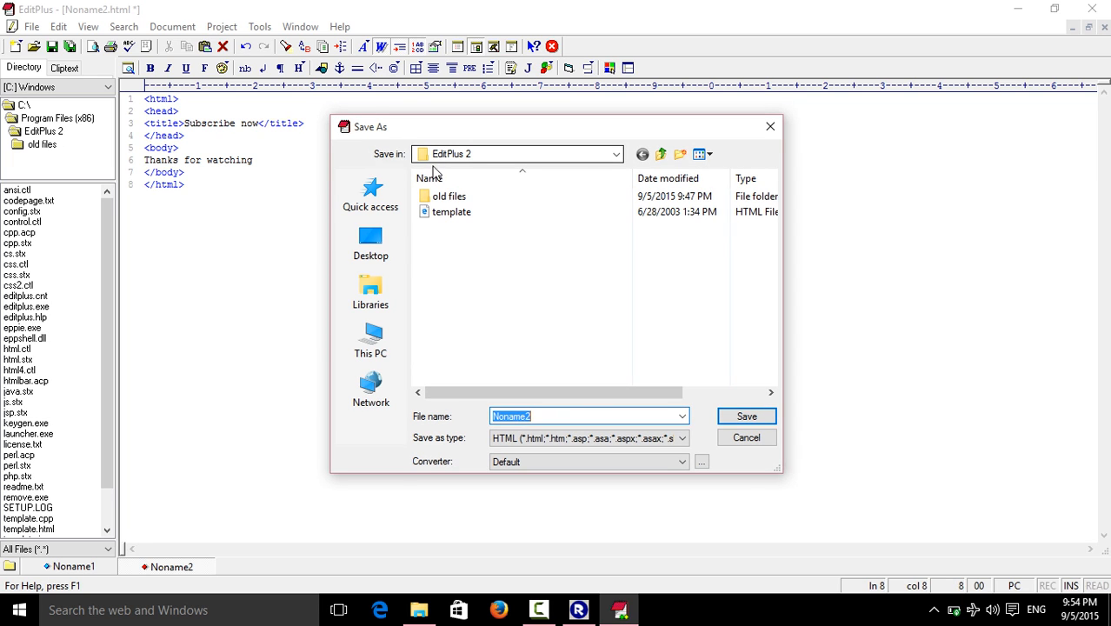
left_click(371, 242)
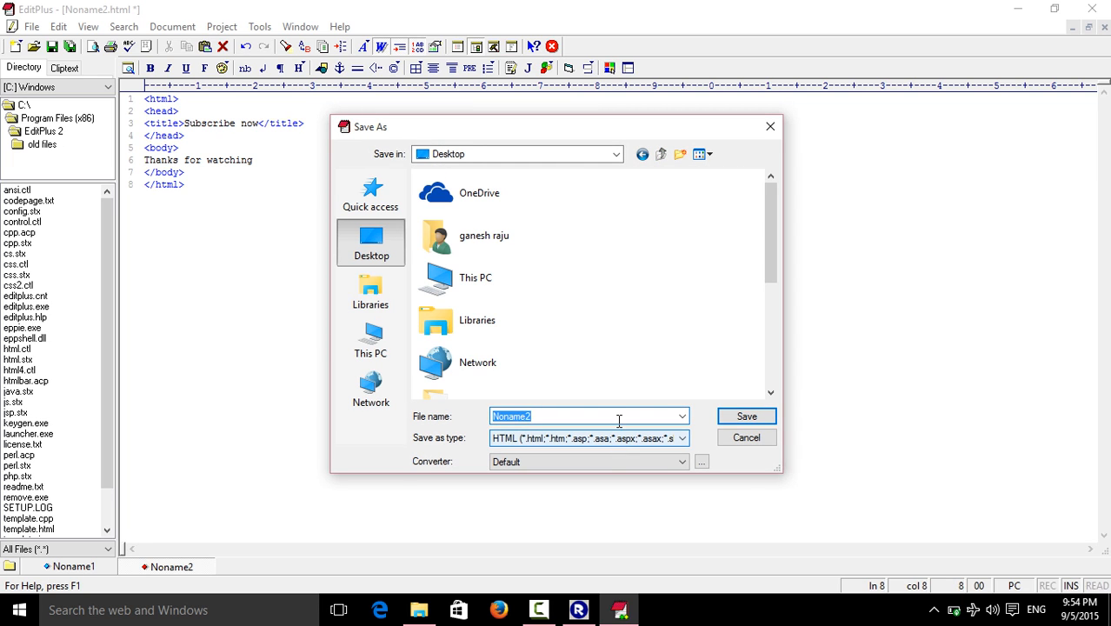
type("Noname1")
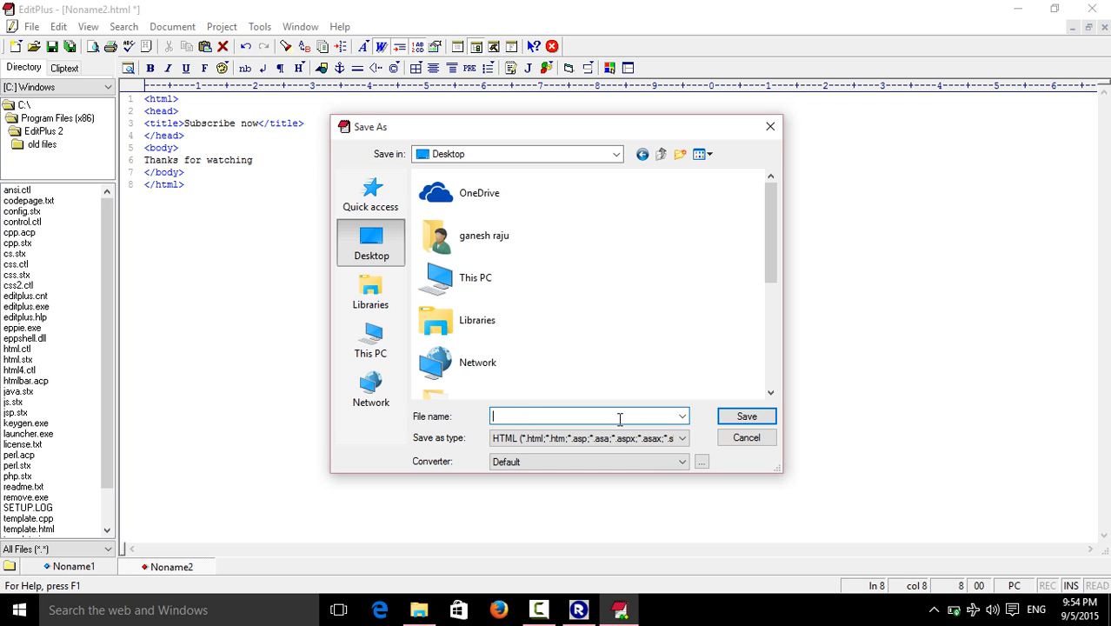
type("sub")
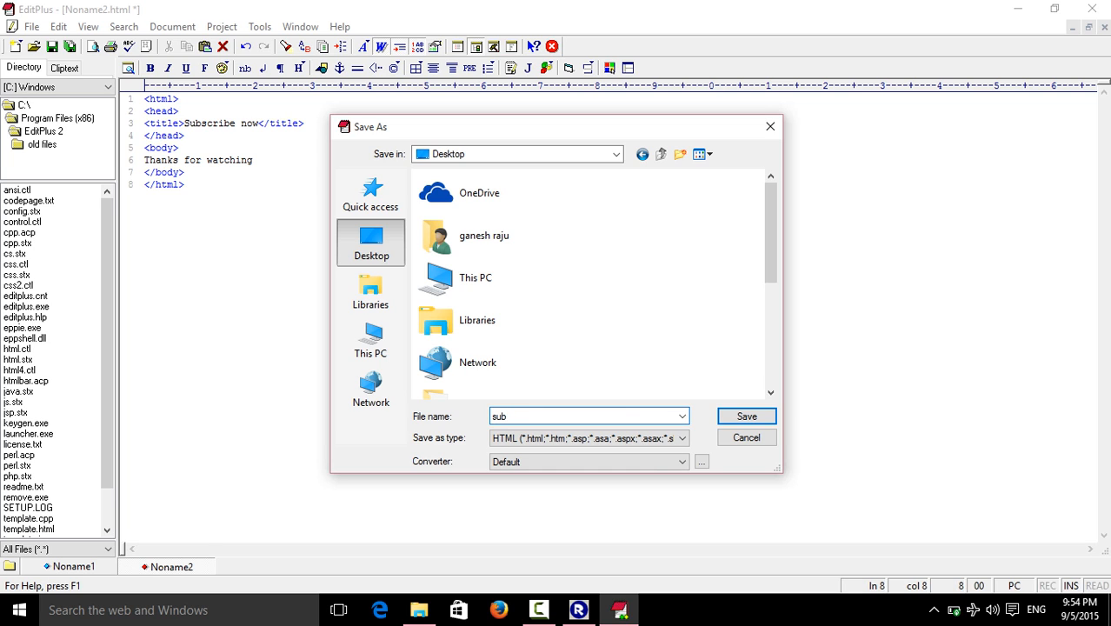
left_click(744, 415)
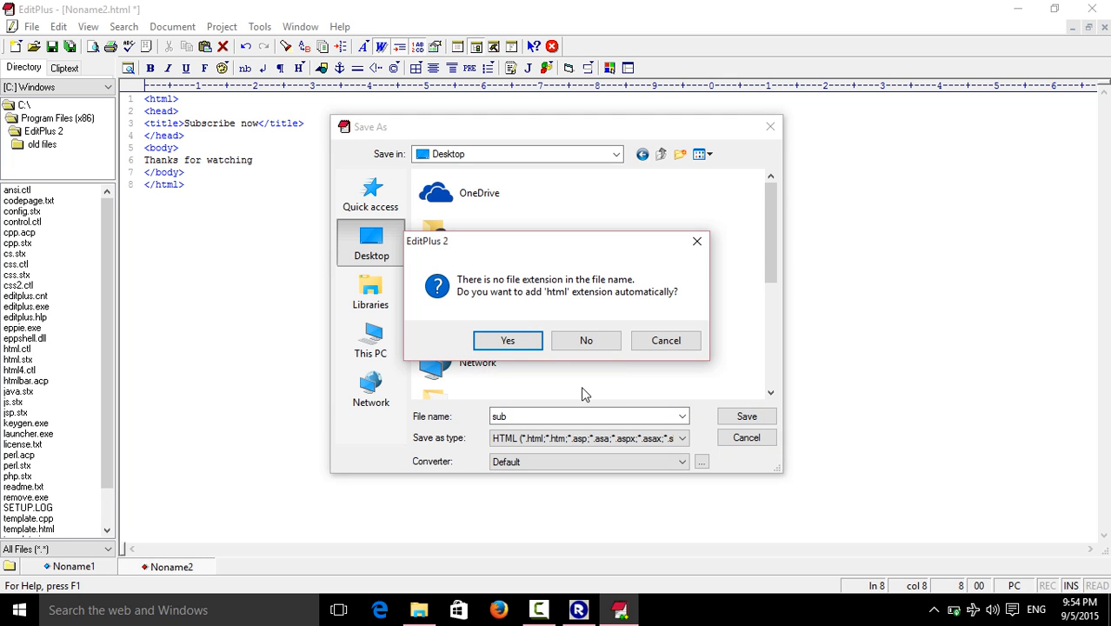
left_click(508, 339)
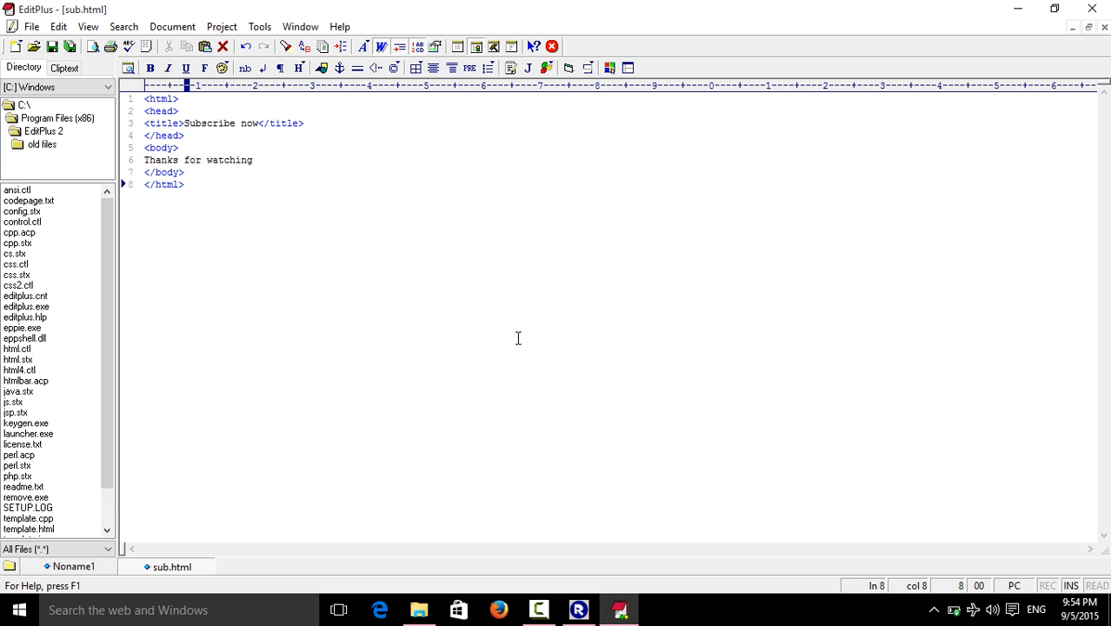
Open sub.html from the Desktop in File Explorer so it loads in Firefox
left_click(417, 608)
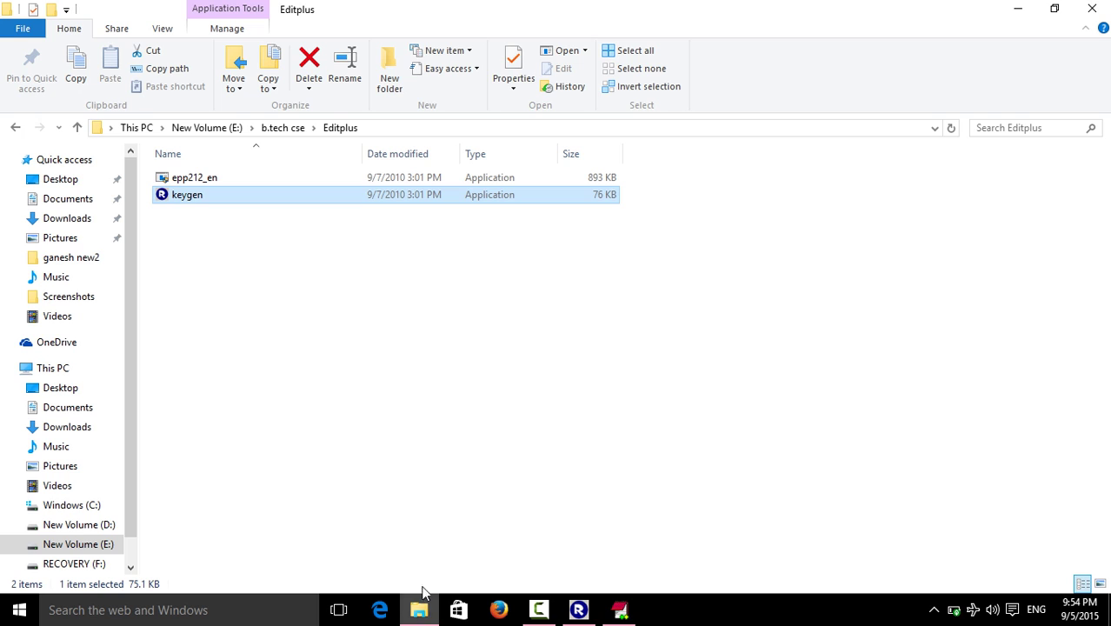
left_click(59, 388)
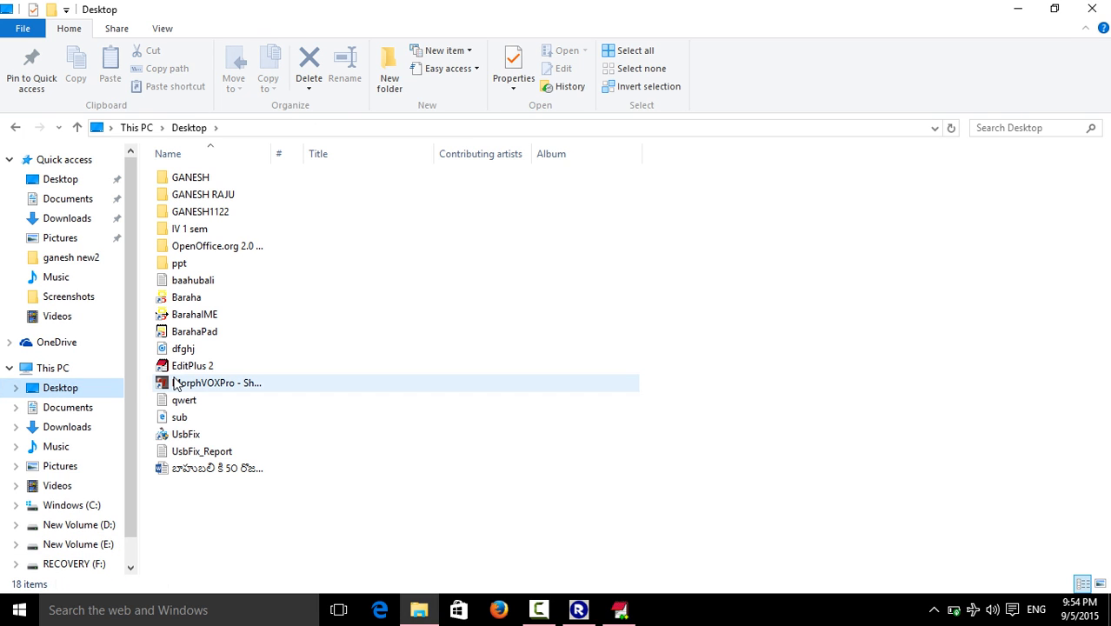
left_click(181, 417)
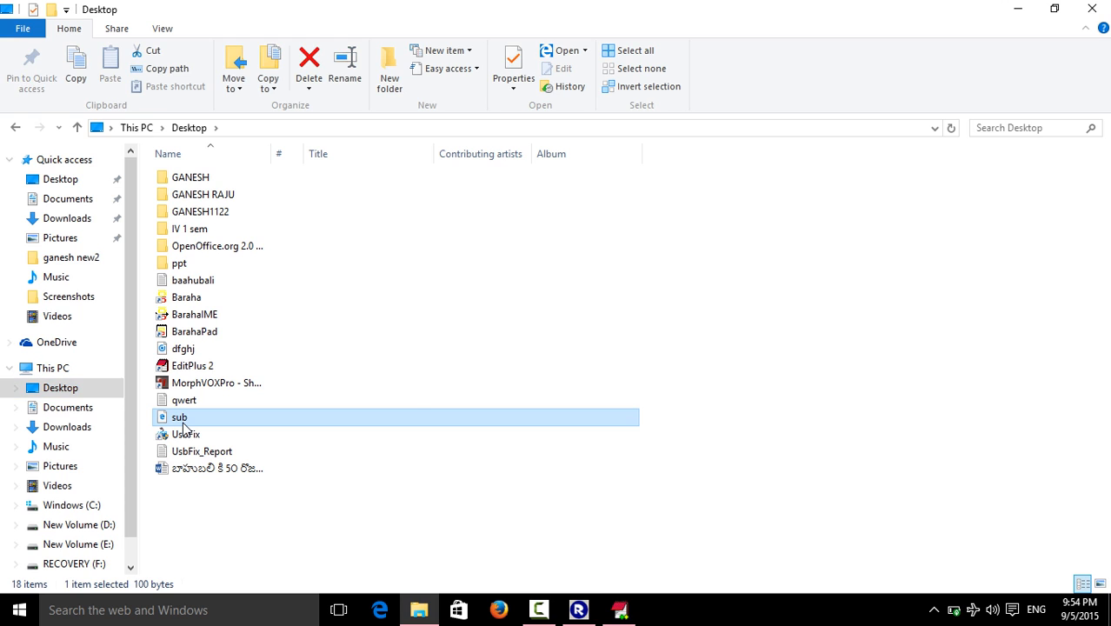
right_click(181, 417)
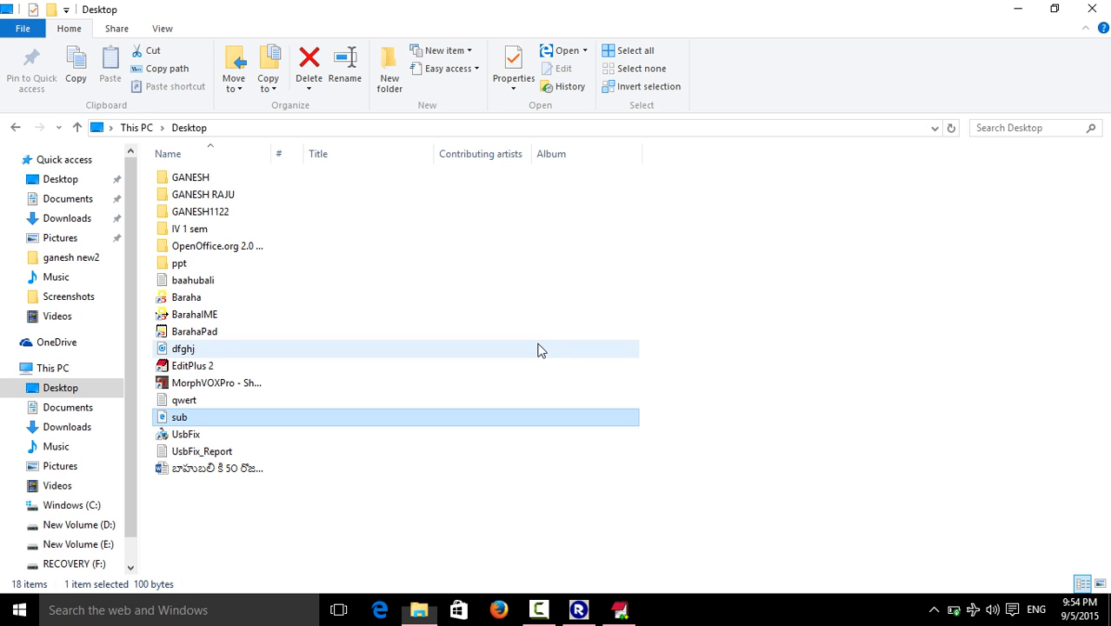
double_click(179, 417)
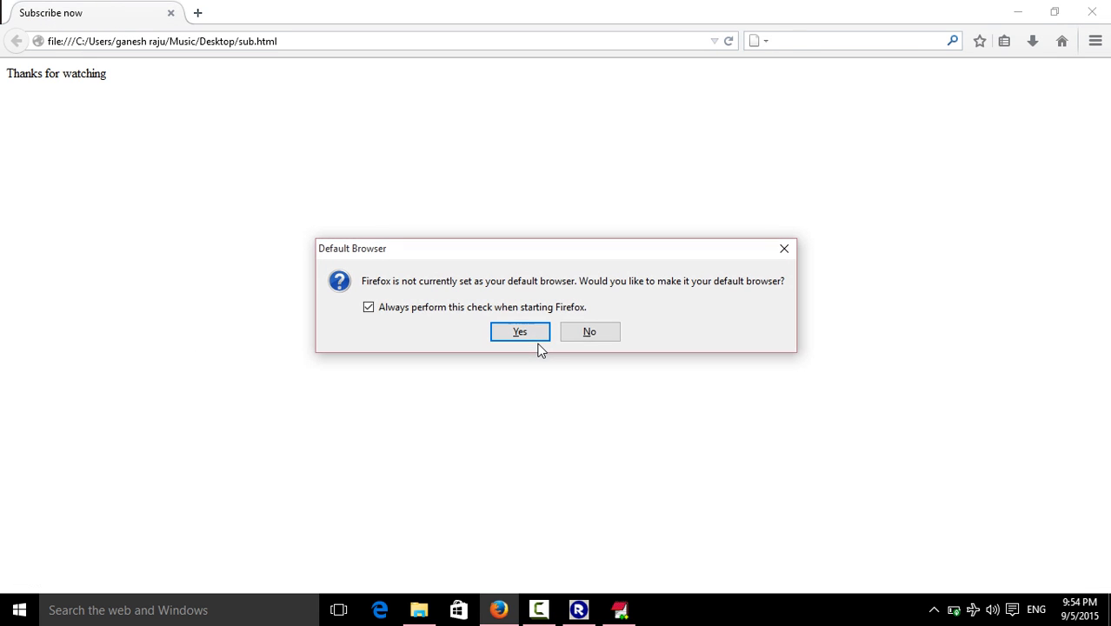
Dismiss Firefox's default-browser prompt to show the 'Thanks for watching' page
left_click(589, 330)
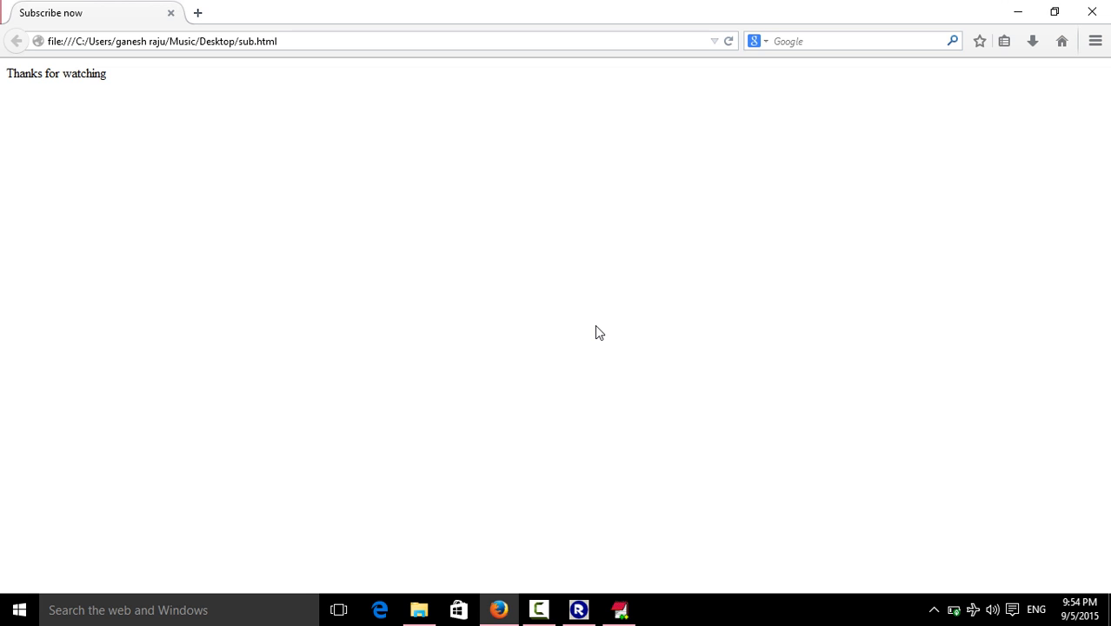
mouse_move(372, 73)
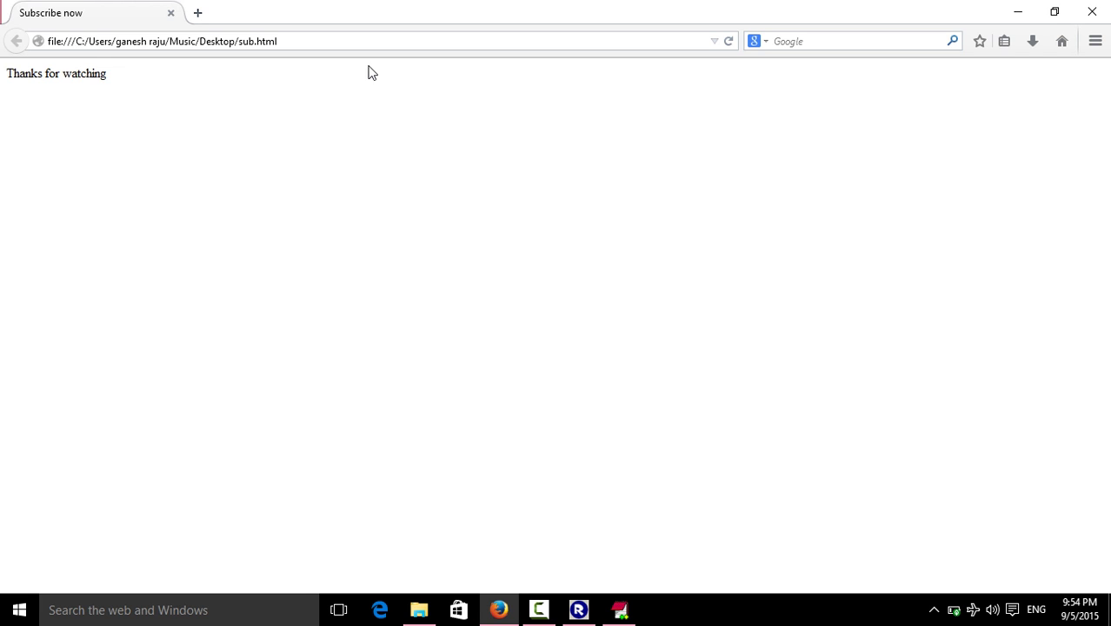
mouse_move(167, 35)
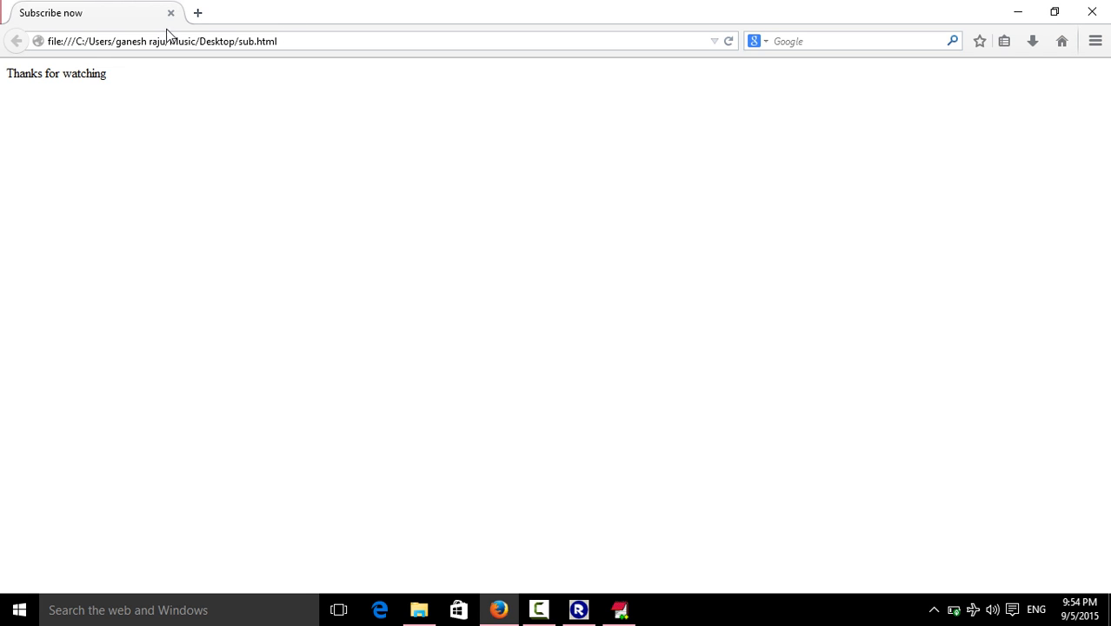
mouse_move(78, 12)
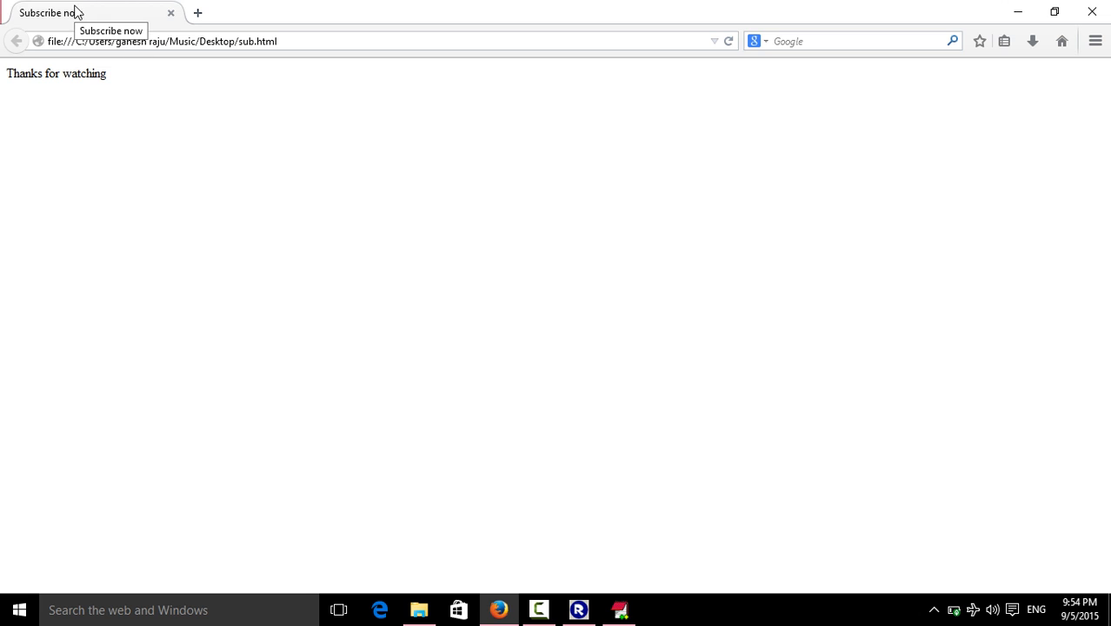
mouse_move(257, 180)
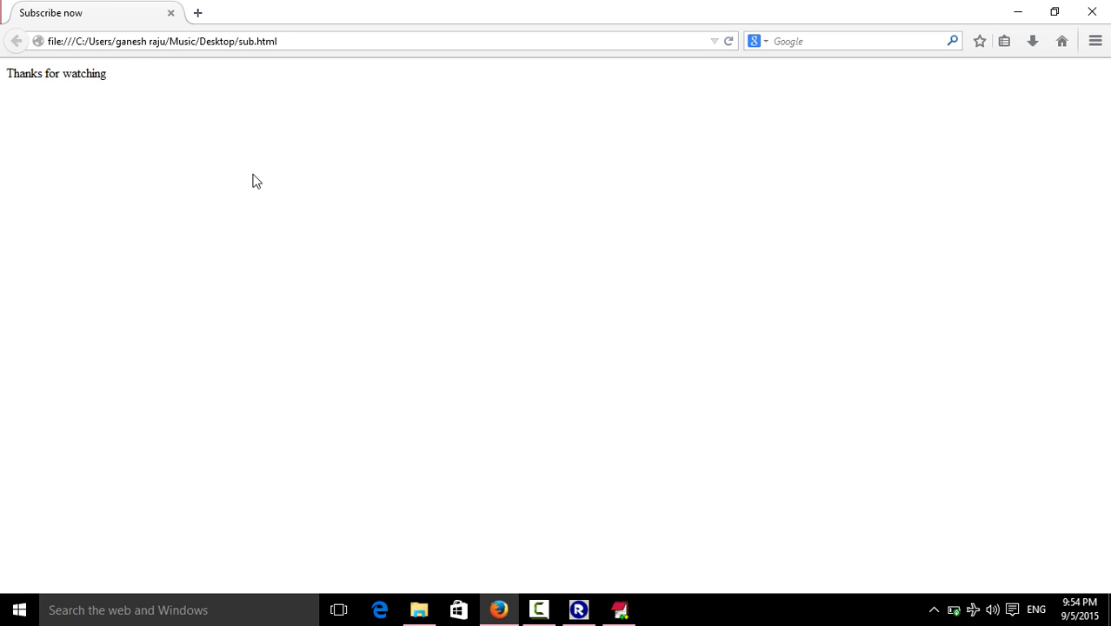
mouse_move(425, 469)
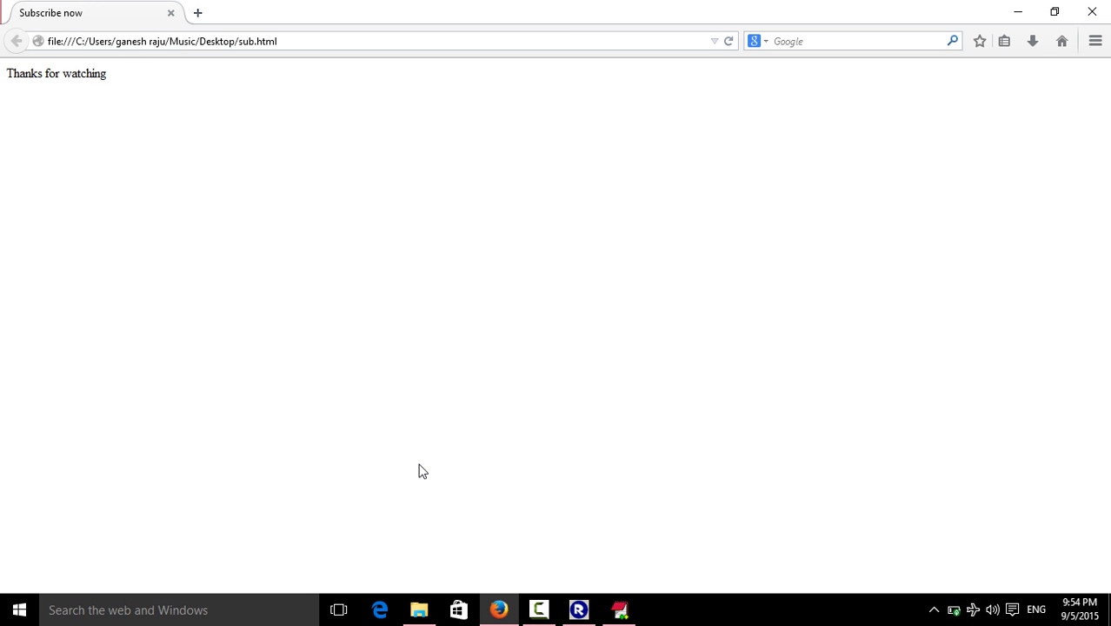